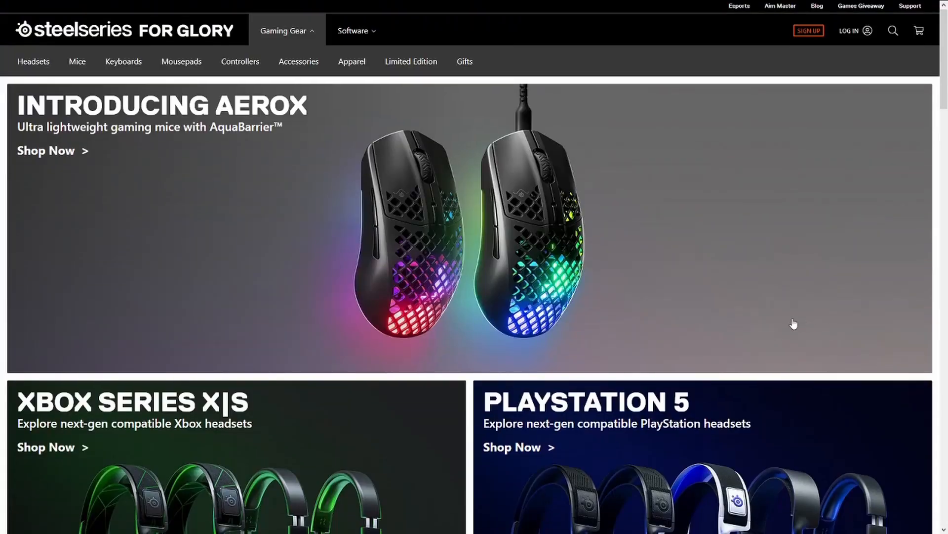
- Add the Rival 600 mouse to the SteelSeries cart as the second item
scroll("down", 3)
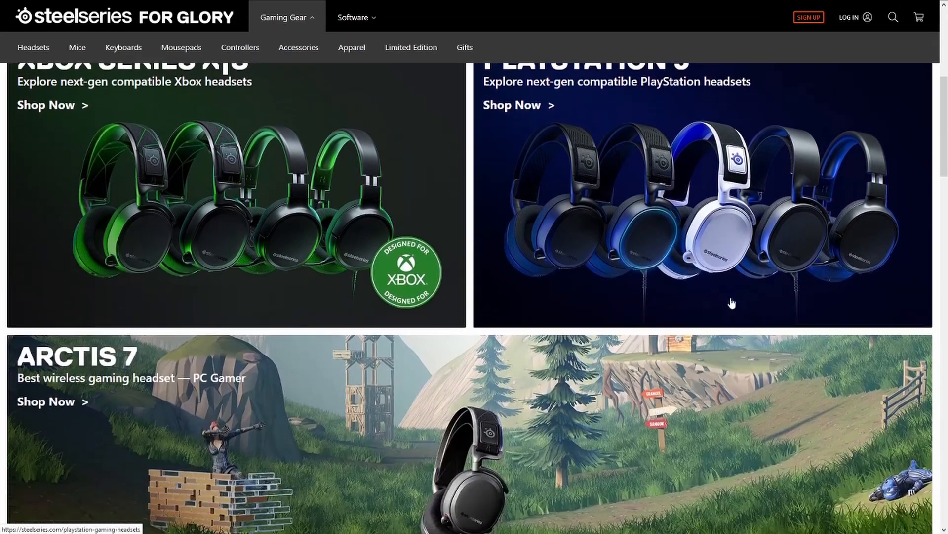
scroll("down", 3)
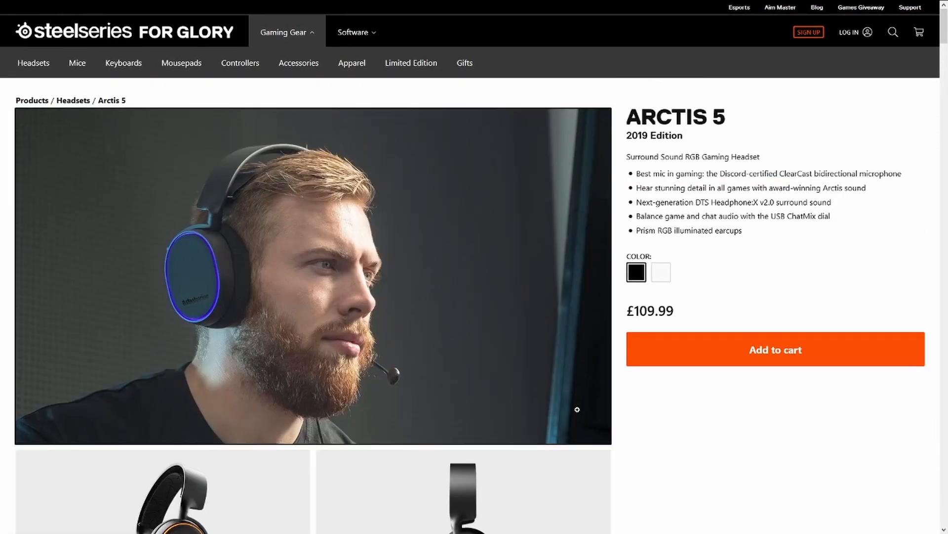
scroll("down", 3)
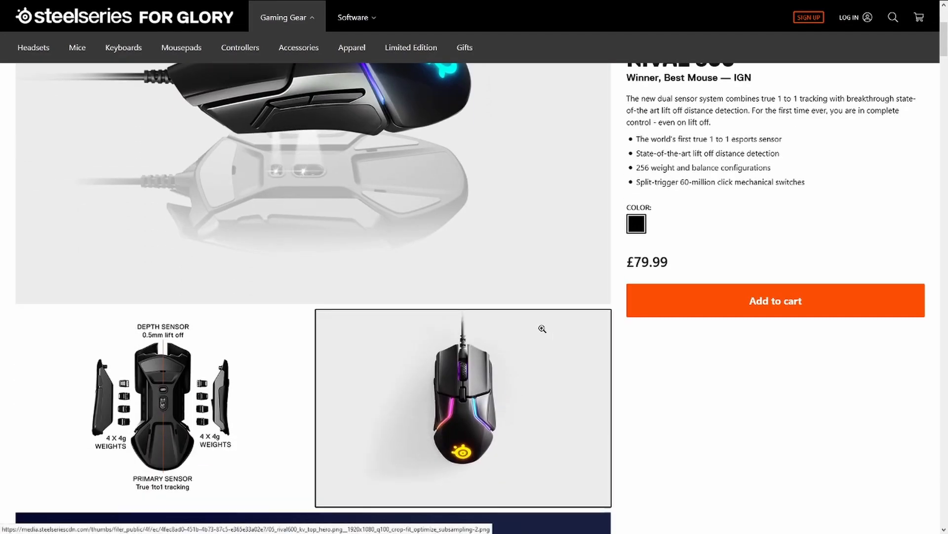
left_click(775, 301)
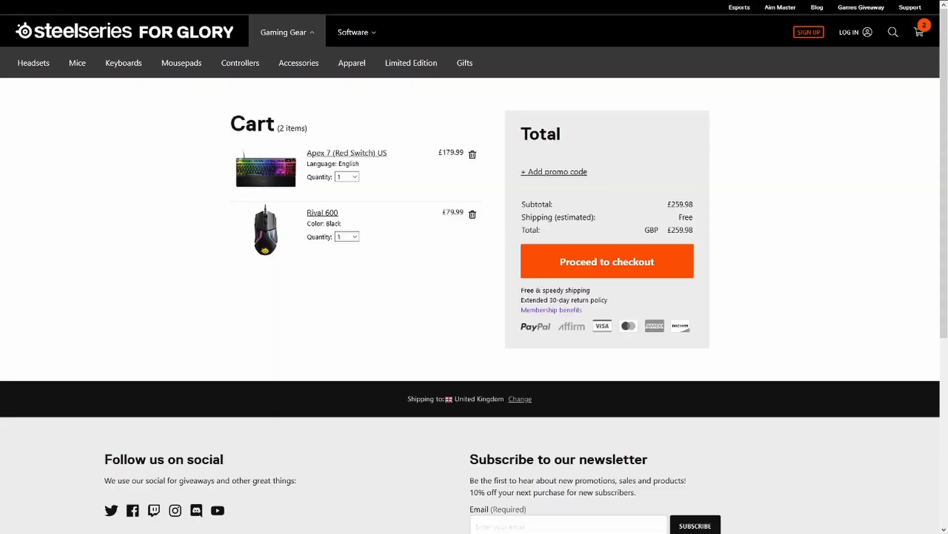
- Apply promo code ICEWYTE12 to the cart, reducing the total to £228.78
left_click(553, 170)
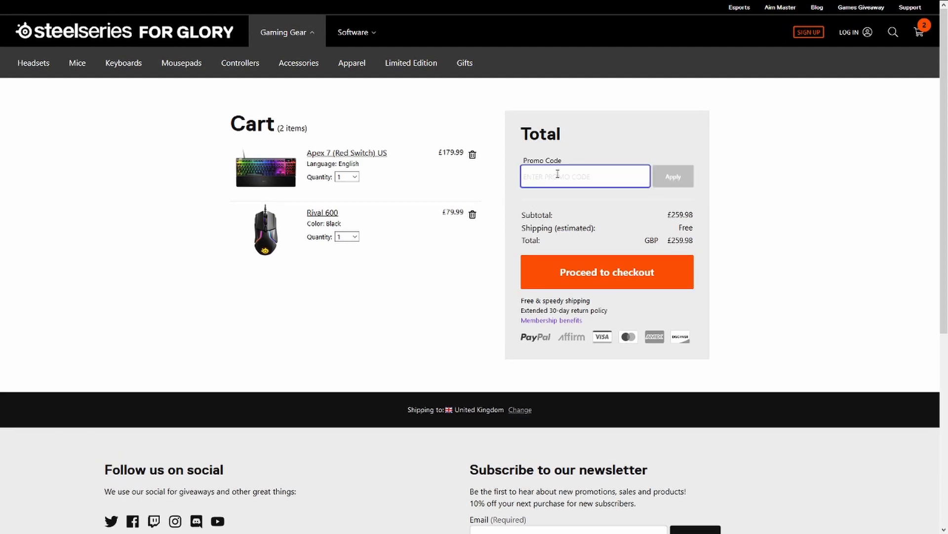
type("ICEWYTE1")
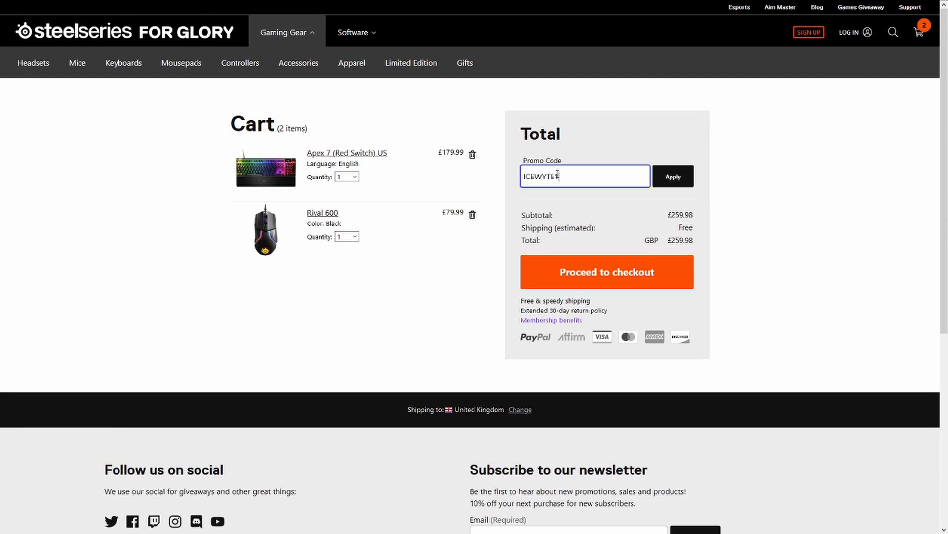
left_click(672, 176)
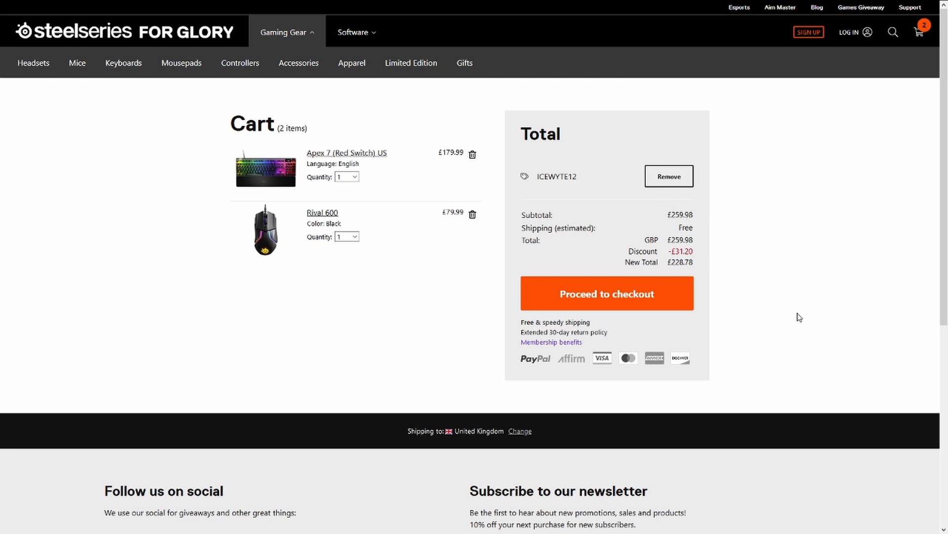
left_click(163, 8)
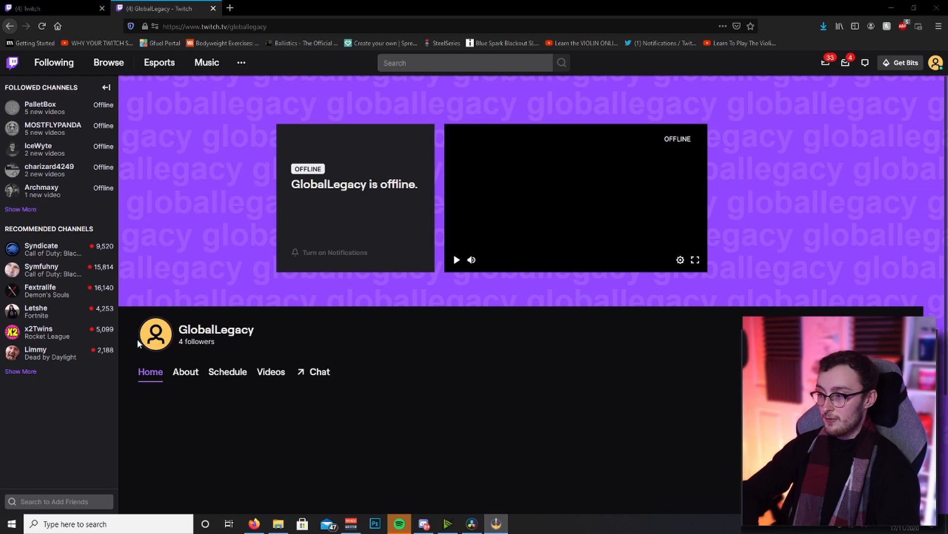
mouse_move(603, 199)
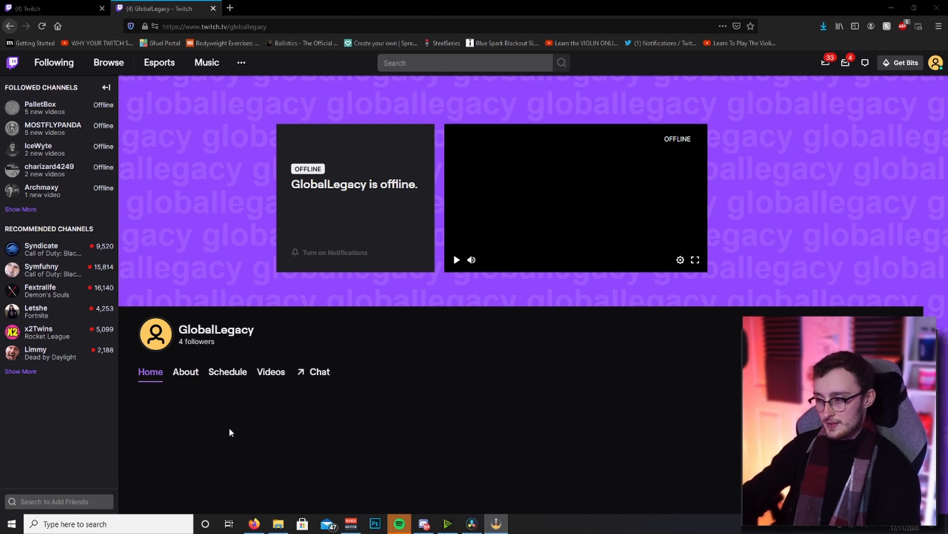
mouse_move(220, 430)
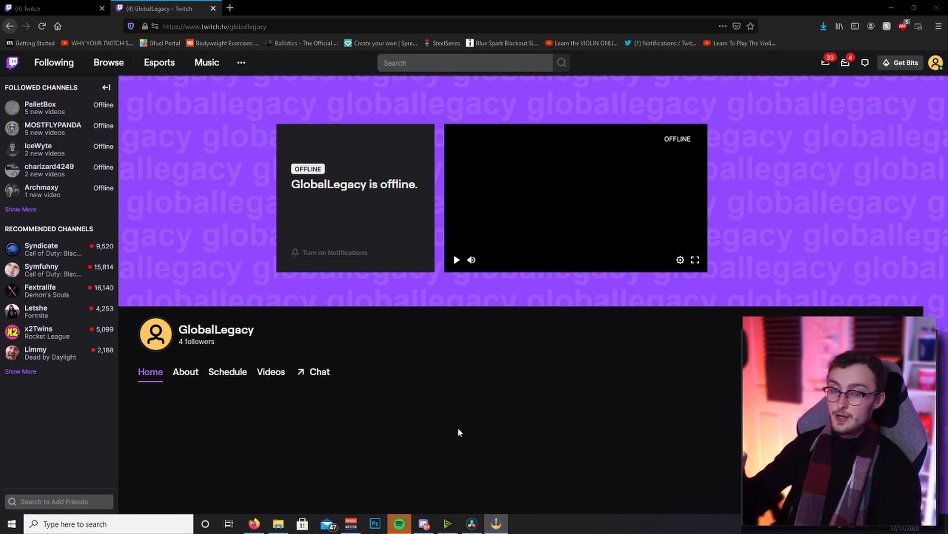
mouse_move(619, 160)
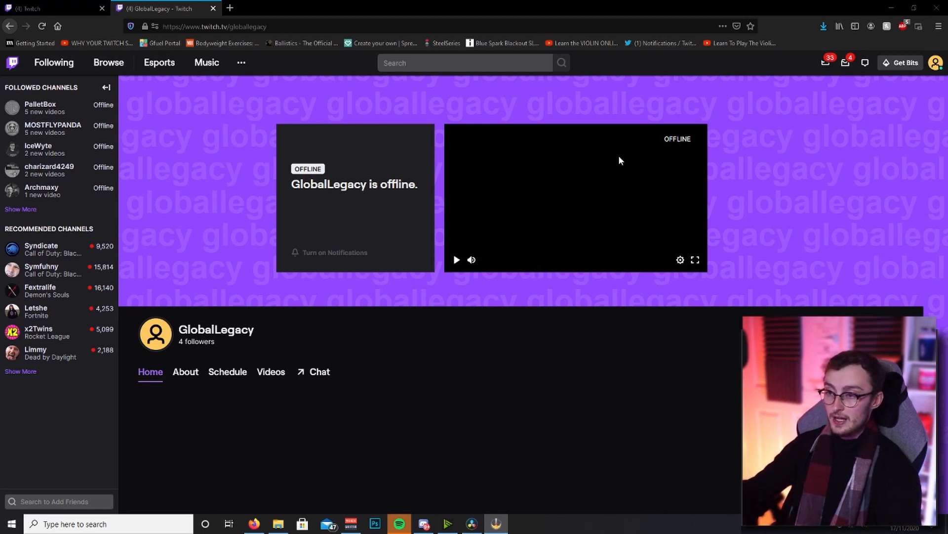
mouse_move(633, 430)
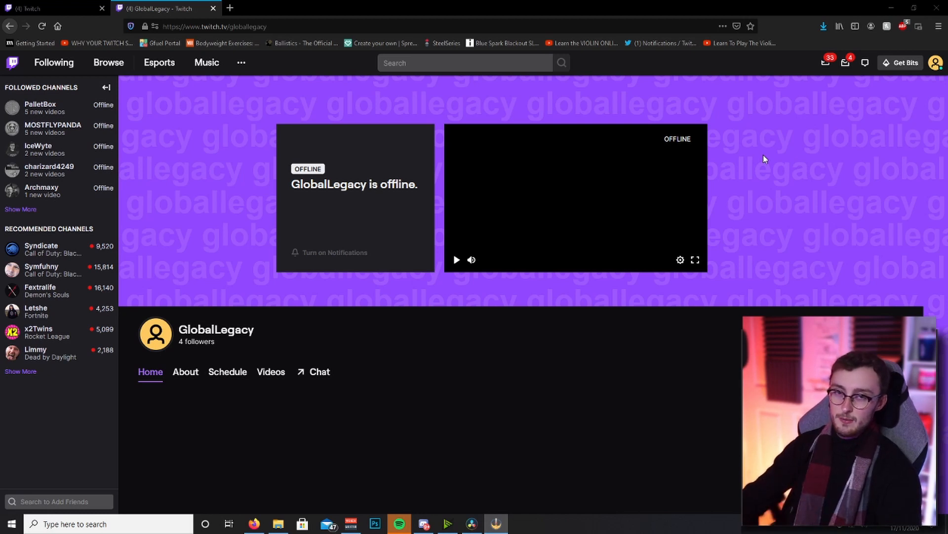
mouse_move(737, 160)
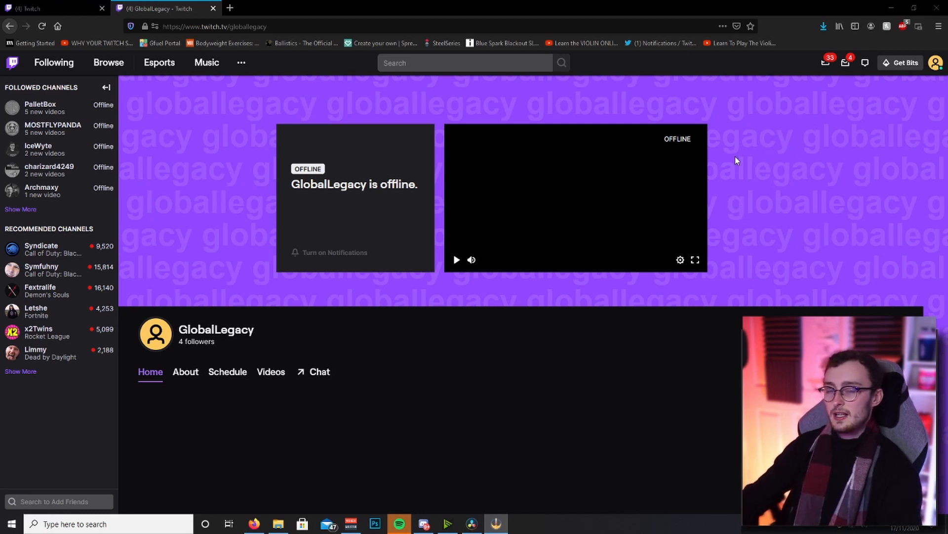
mouse_move(380, 375)
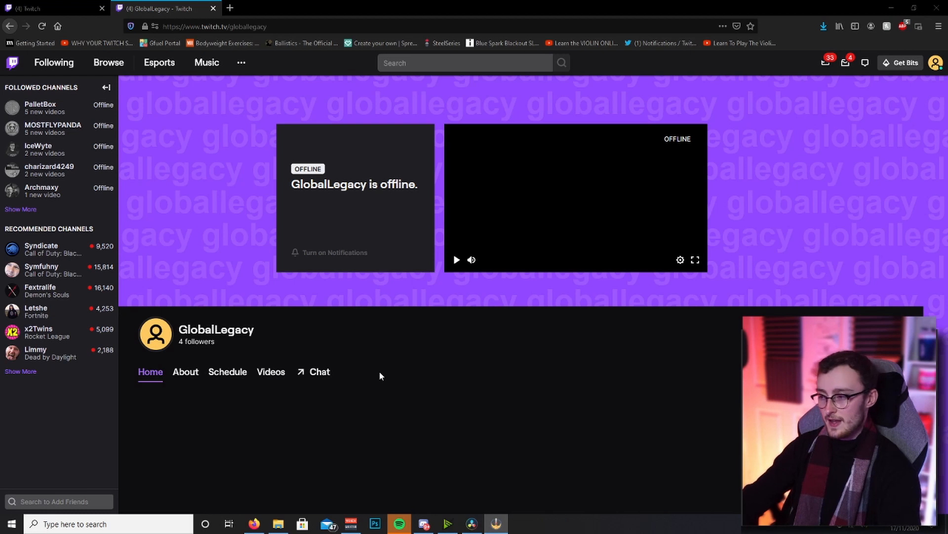
- Show the GlobalLegacy About section with Follow, Discord, Donate and About Me panels
left_click(185, 372)
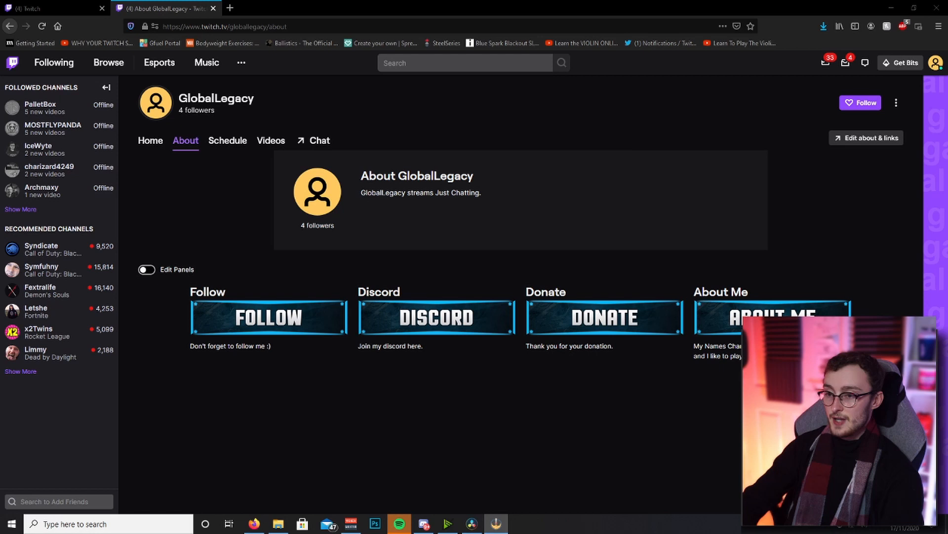
mouse_move(458, 259)
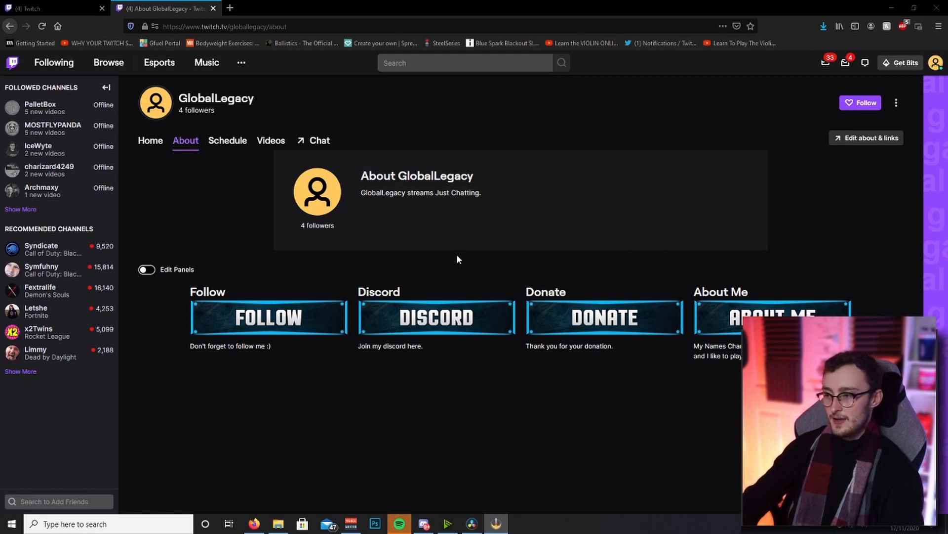
mouse_move(386, 219)
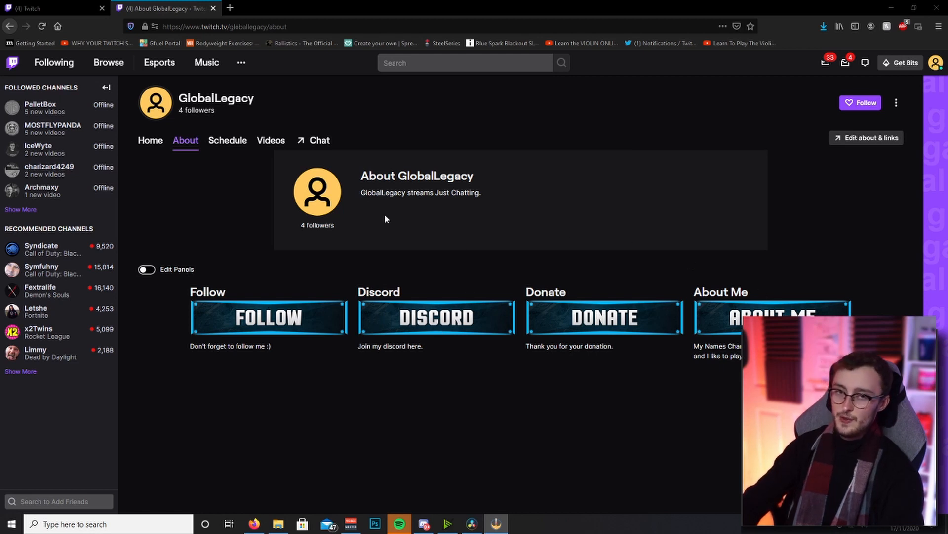
mouse_move(255, 265)
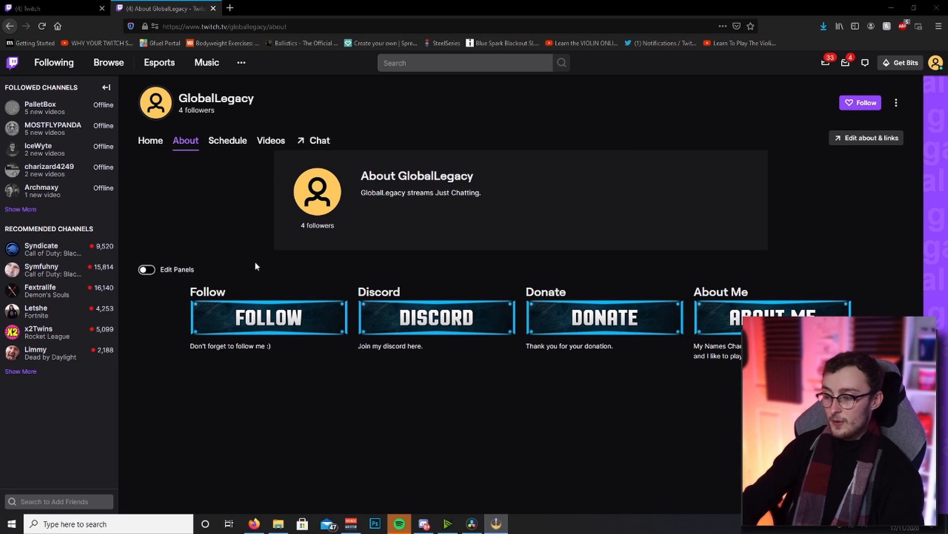
mouse_move(616, 314)
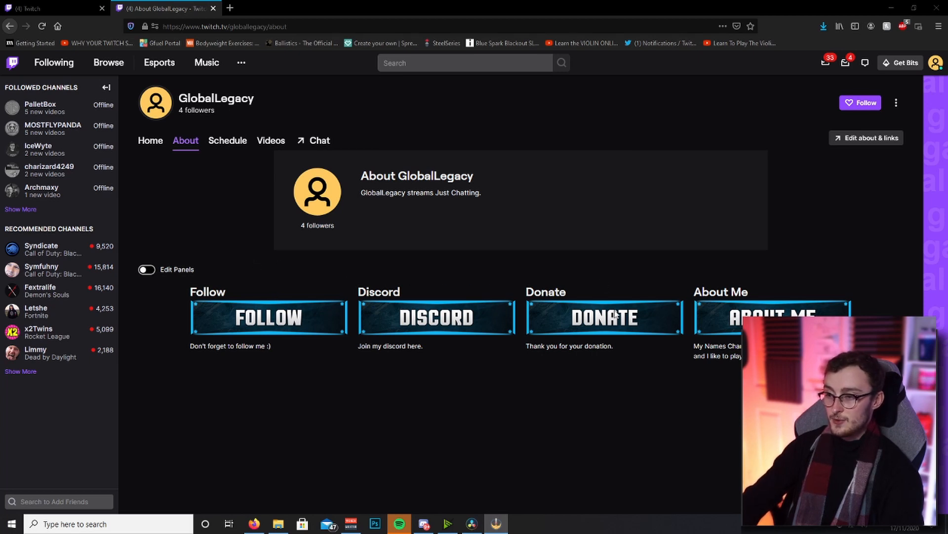
mouse_move(610, 370)
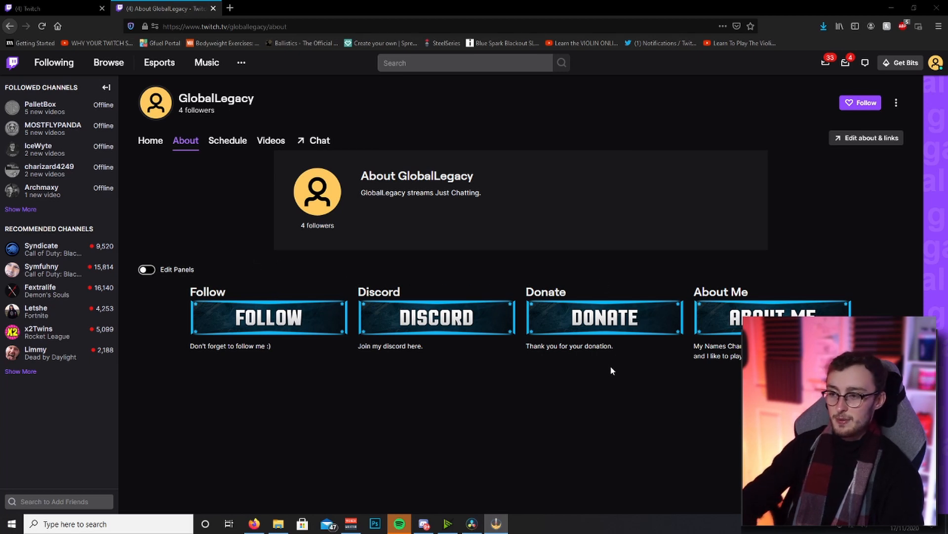
mouse_move(614, 306)
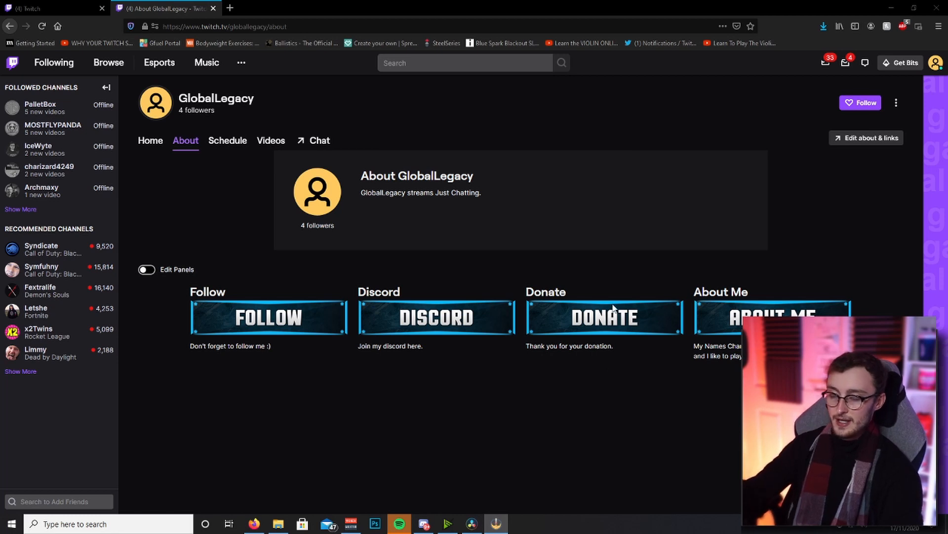
mouse_move(612, 310)
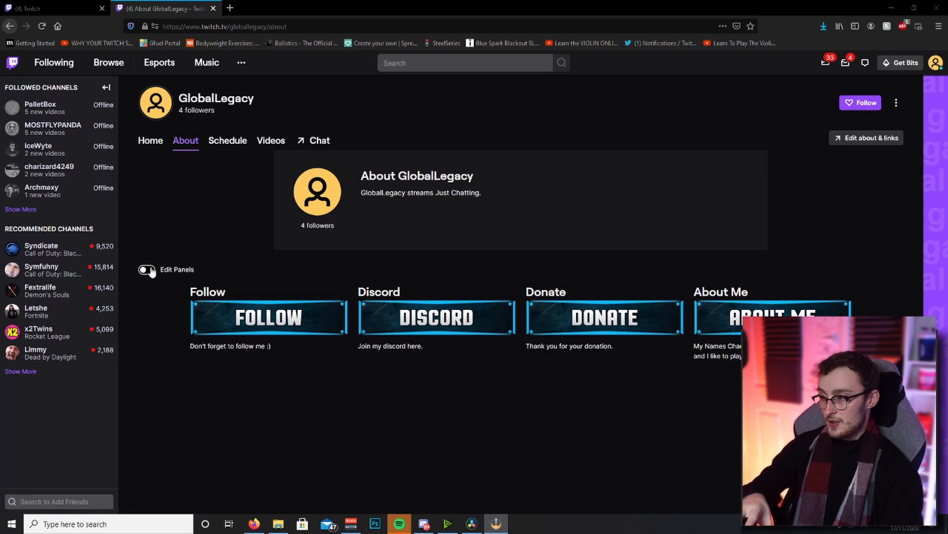
- Enter panel editing mode and remove the Discord panel
left_click(146, 269)
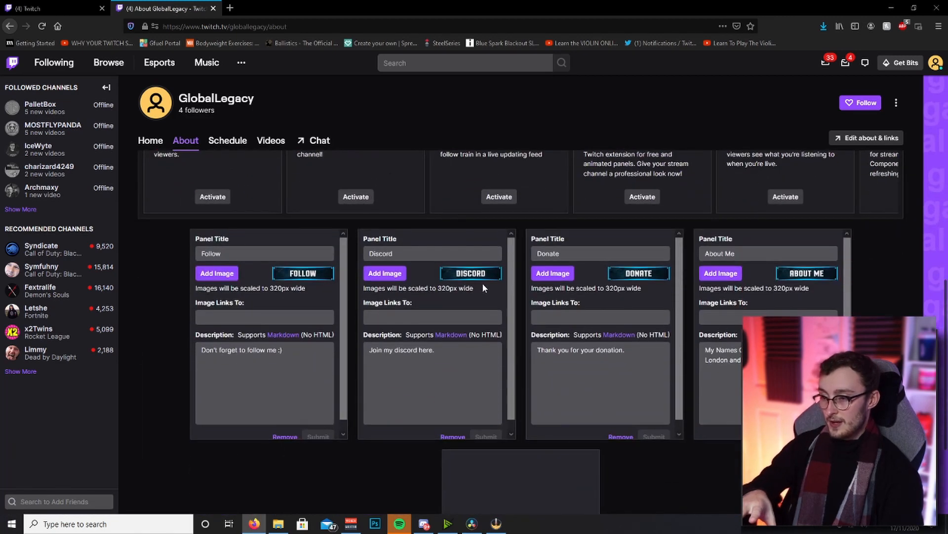
scroll("down", 3)
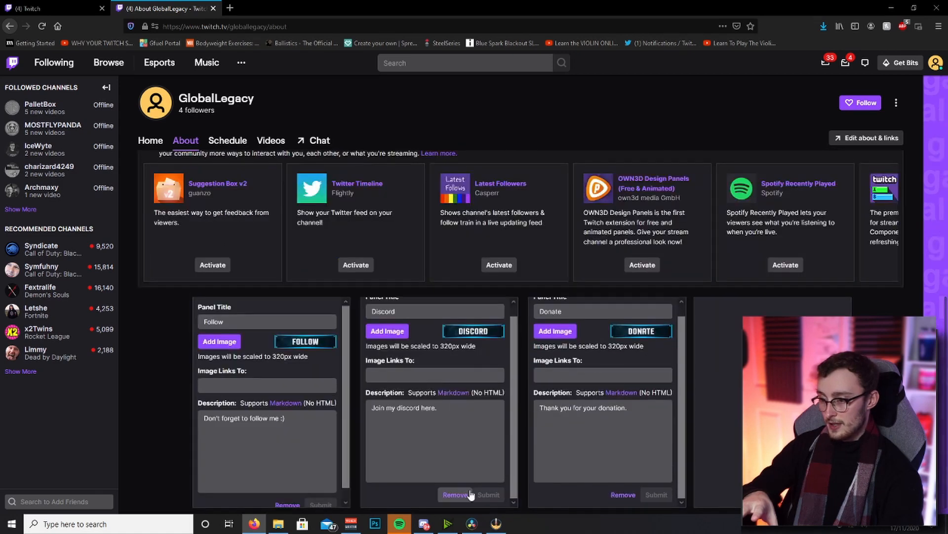
left_click(455, 494)
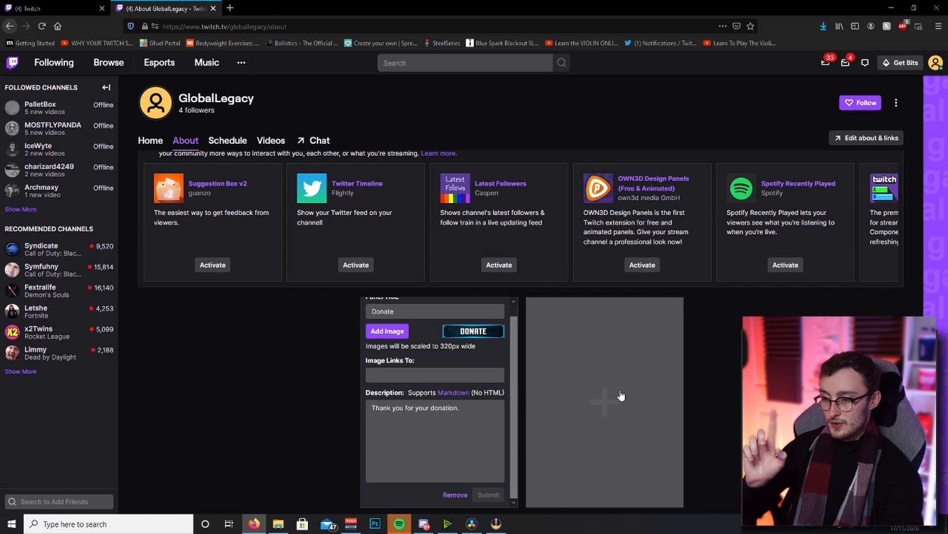
- Add the Donate panel with its image, then preview the About page as viewers see it
left_click(603, 399)
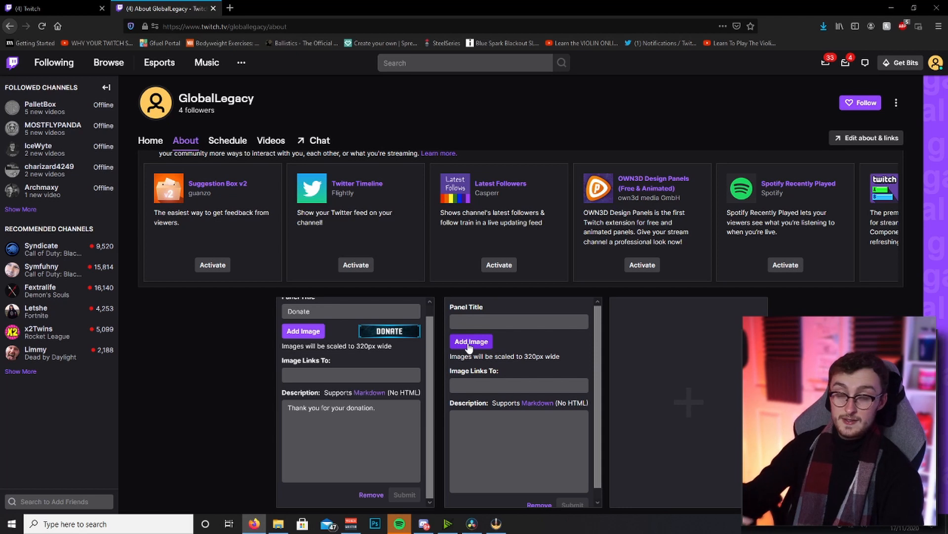
left_click(518, 385)
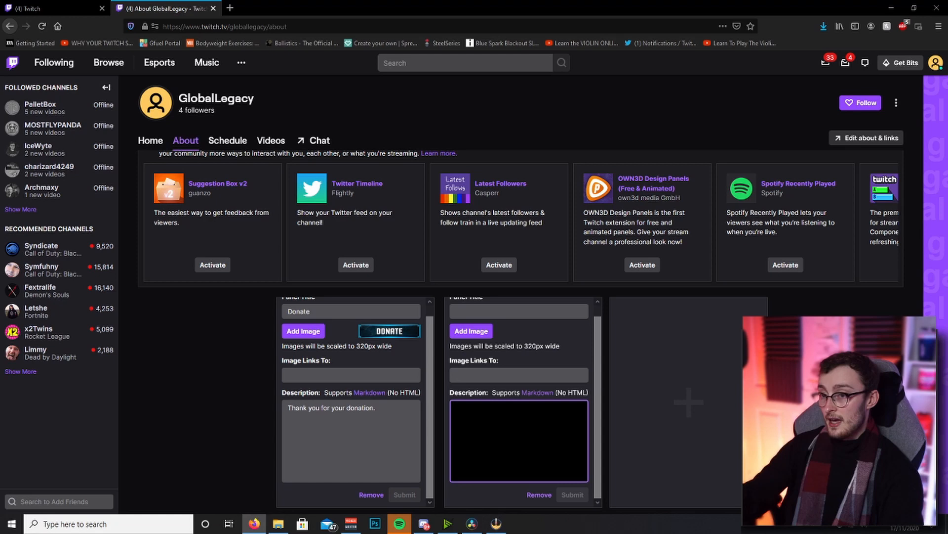
left_click(147, 290)
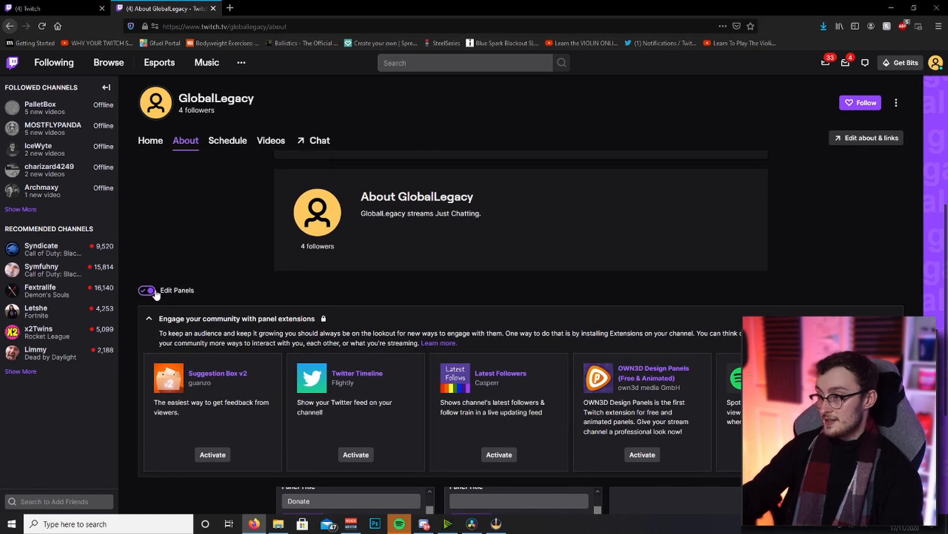
left_click(146, 290)
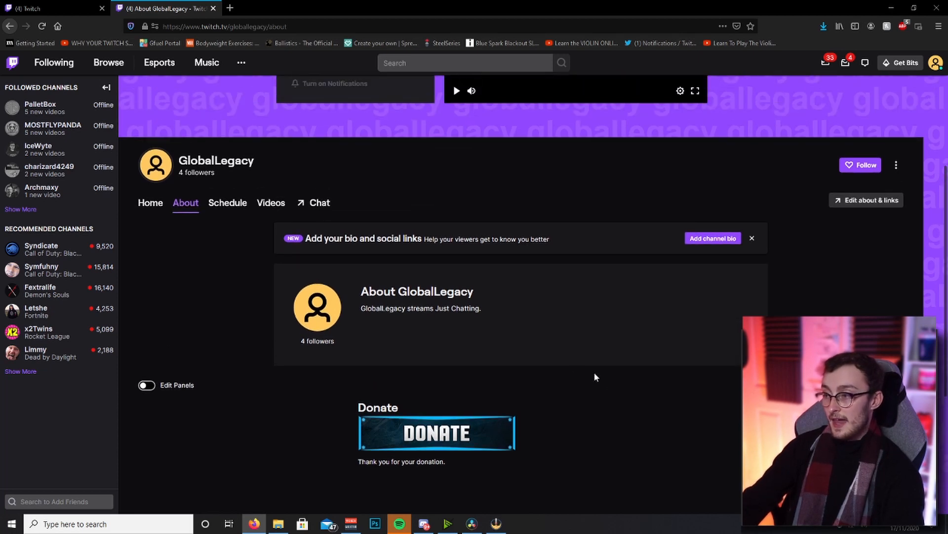
mouse_move(708, 305)
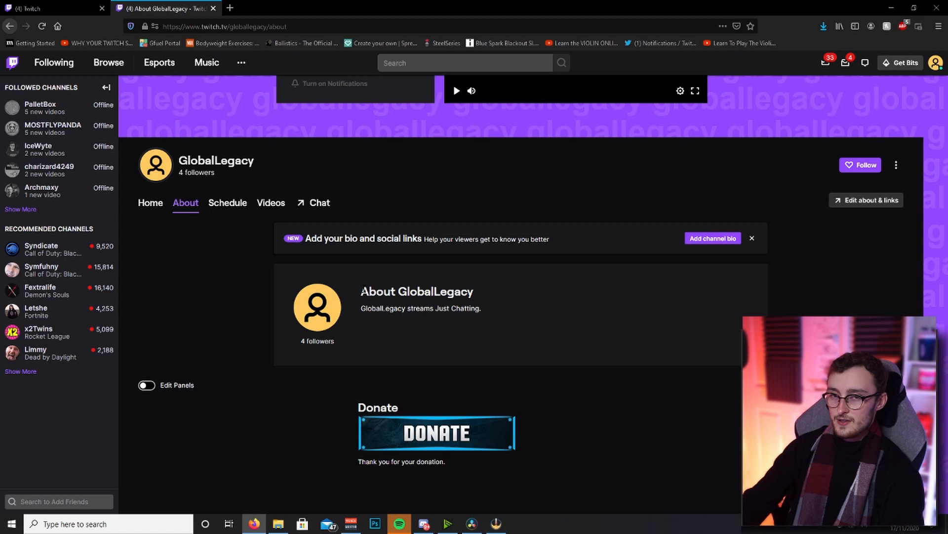
mouse_move(319, 203)
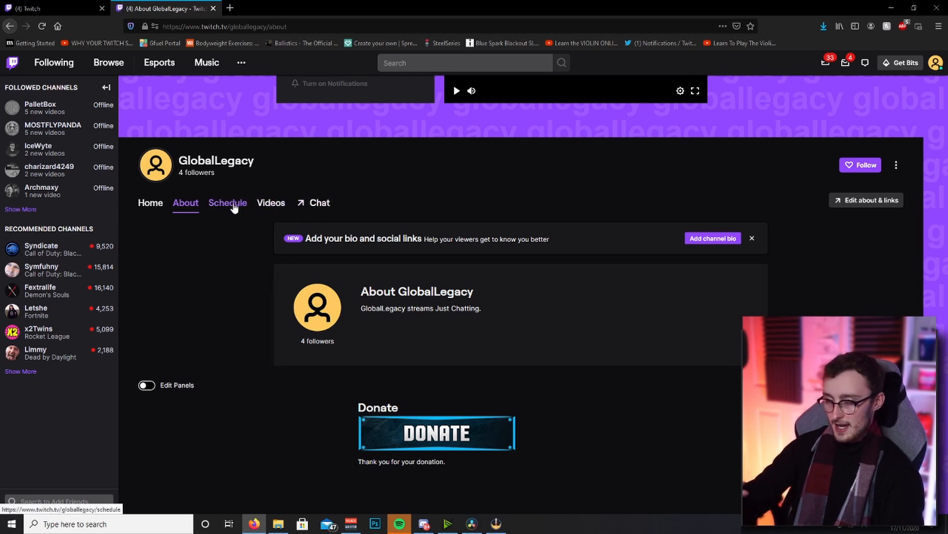
- Show the channel's Schedule page with its empty weekly timetable grid
left_click(228, 203)
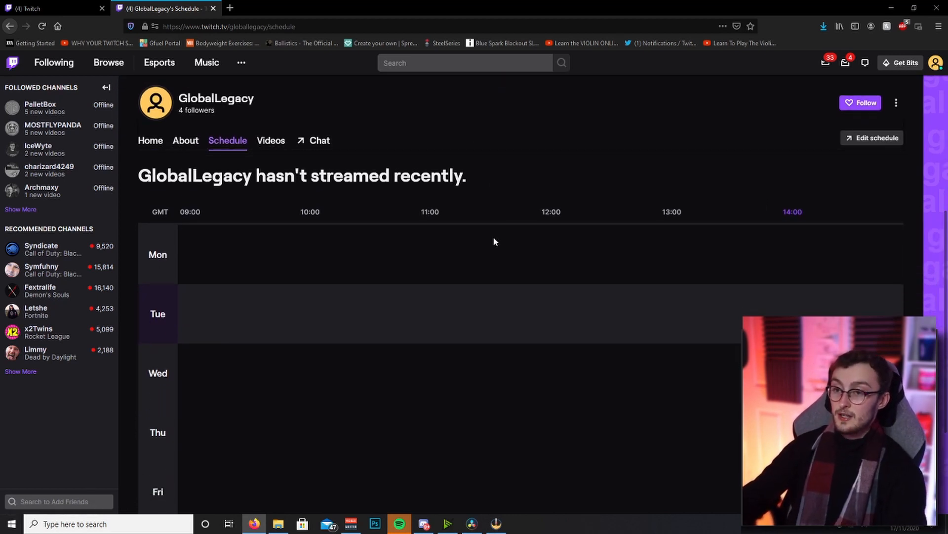
scroll("down", 3)
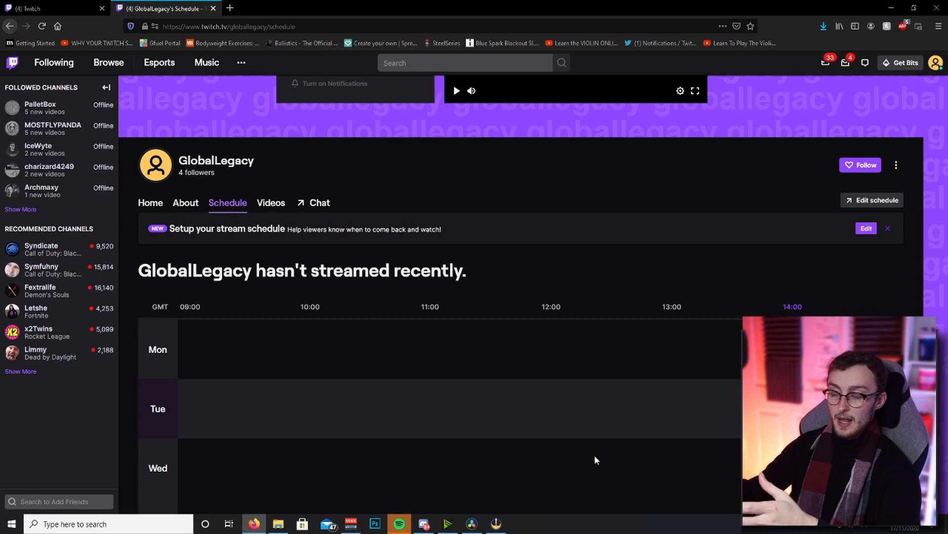
mouse_move(465, 339)
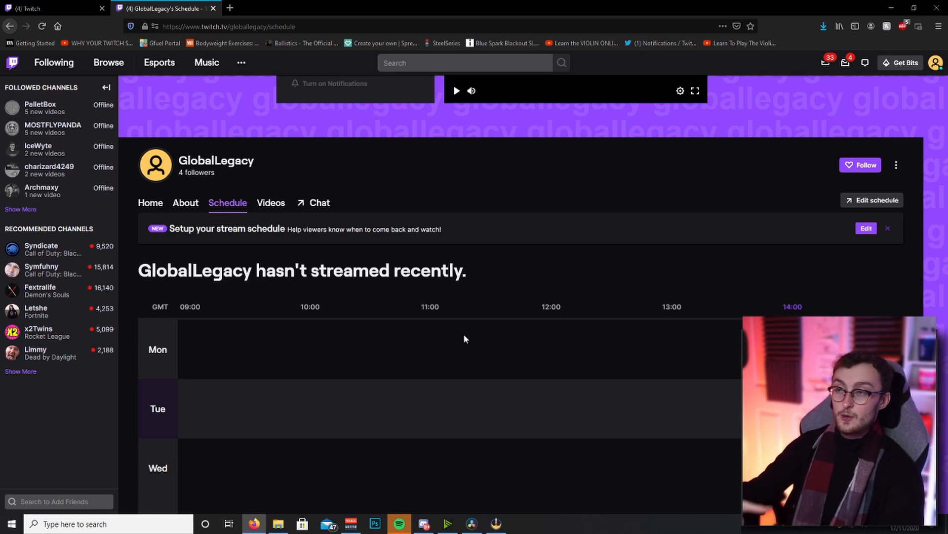
scroll("down", 3)
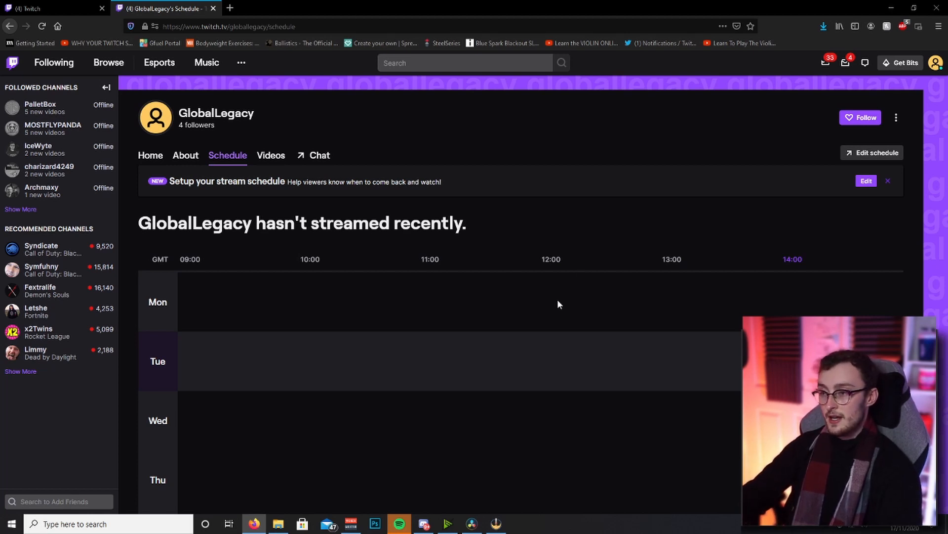
mouse_move(454, 335)
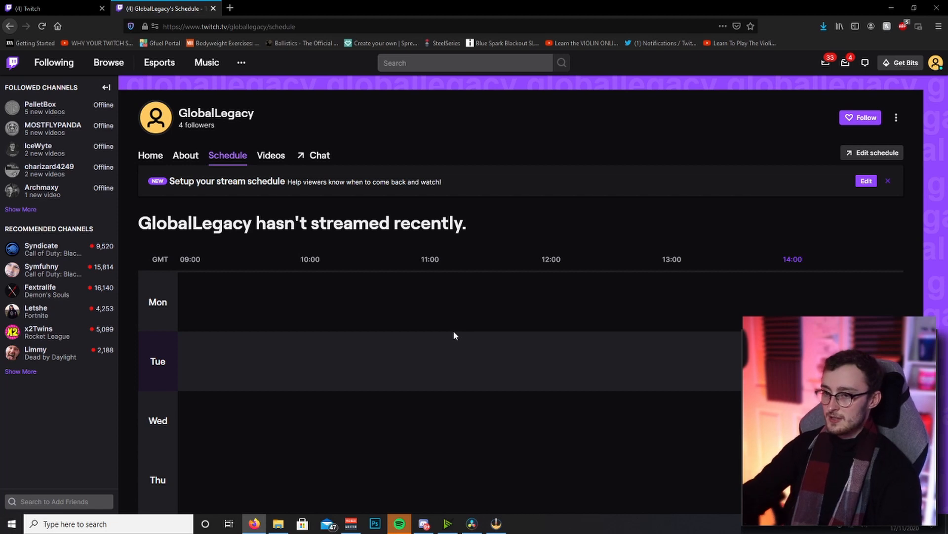
- Show the channel's empty Videos page and review the Filter by options, leaving it on Featured
left_click(270, 156)
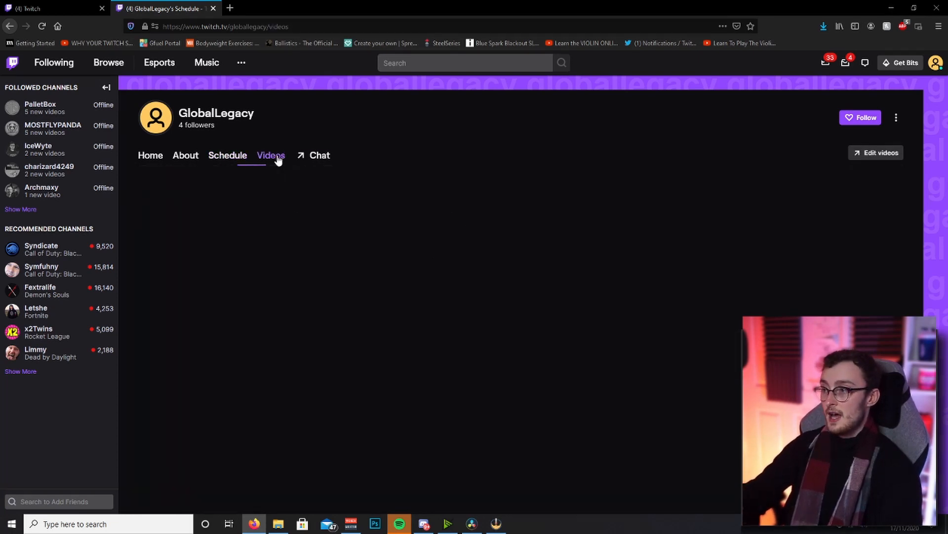
left_click(271, 156)
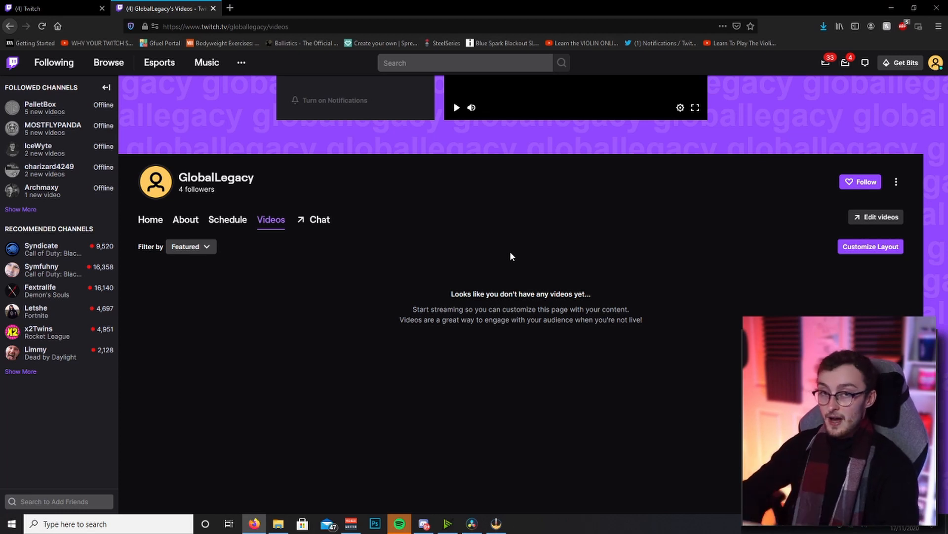
left_click(187, 246)
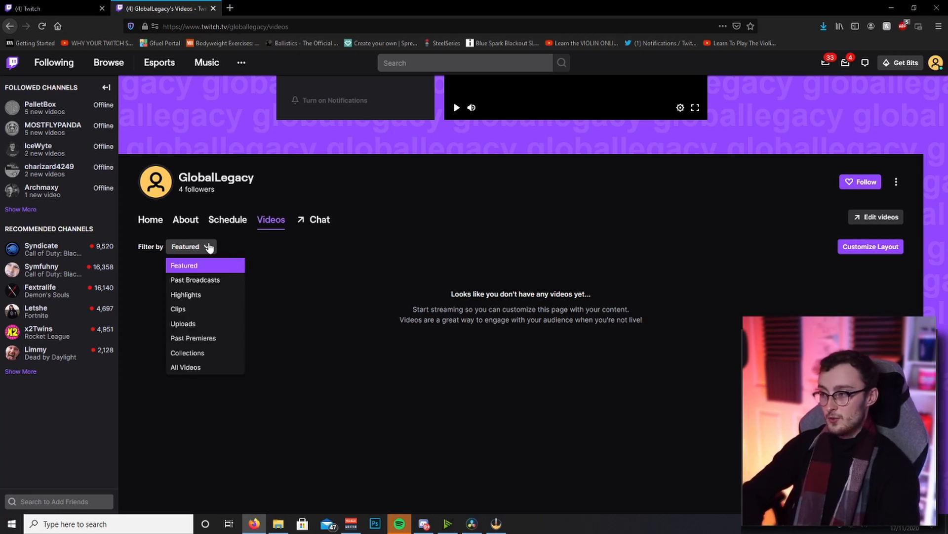
mouse_move(195, 280)
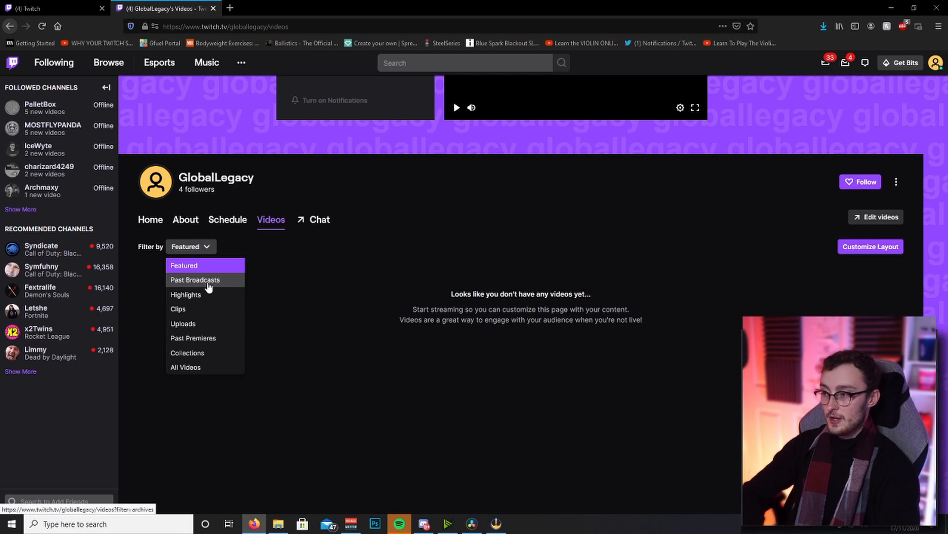
left_click(358, 255)
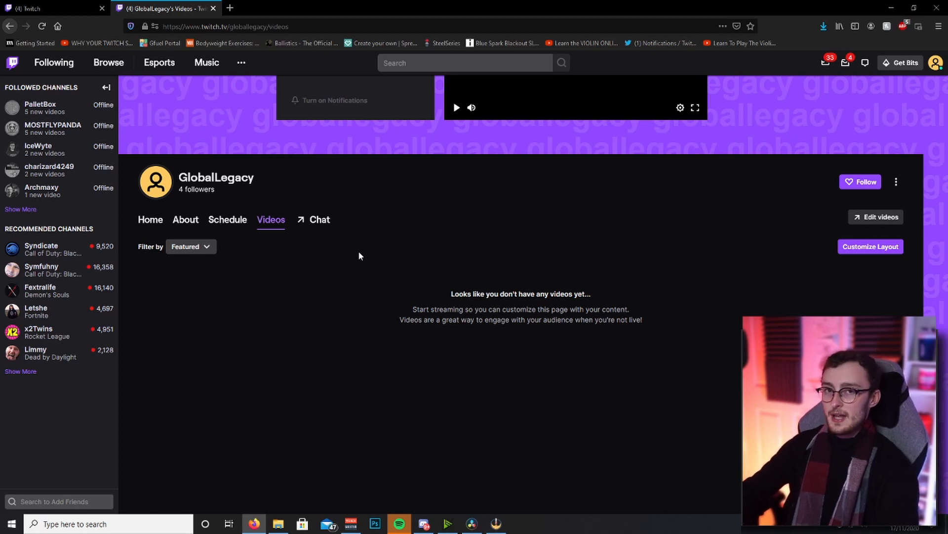
mouse_move(319, 219)
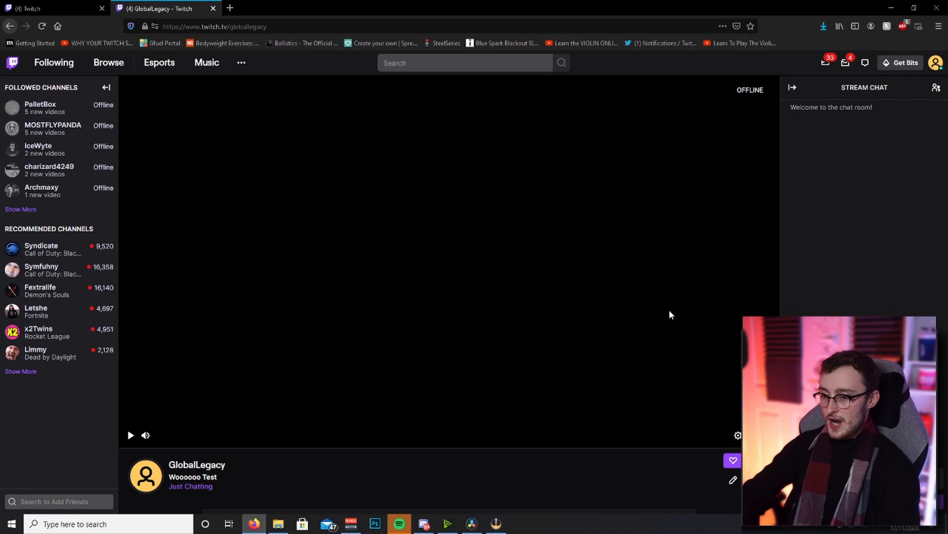
mouse_move(863, 231)
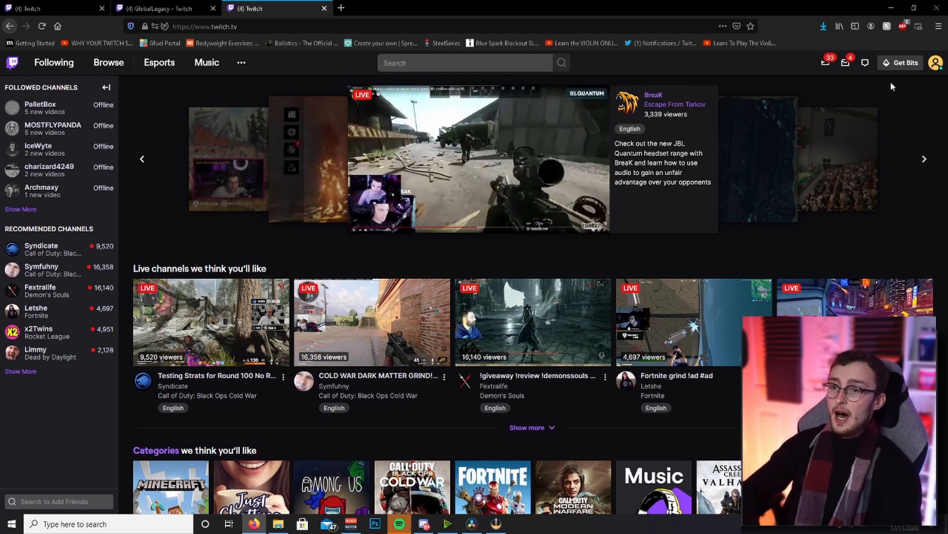
- Bring up the GlobalLegacy account menu from the profile avatar
left_click(938, 63)
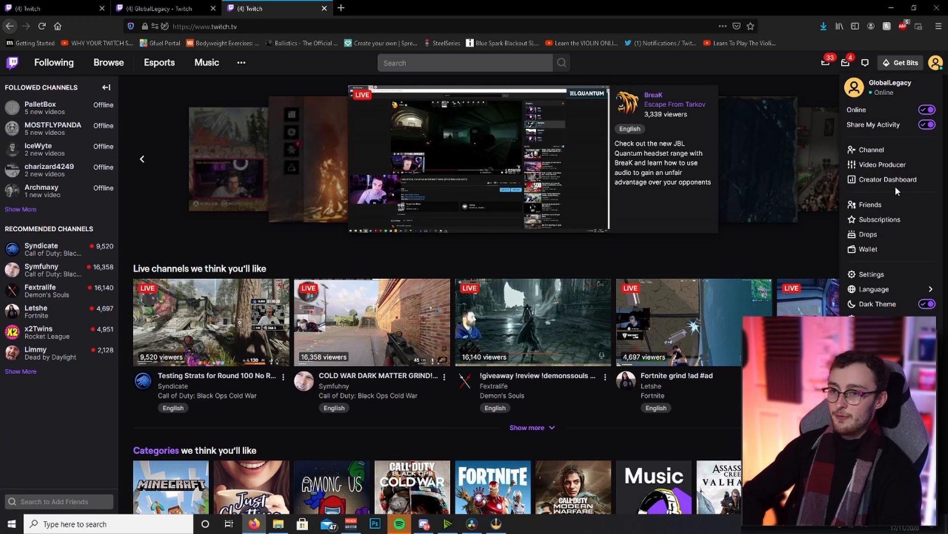
mouse_move(872, 149)
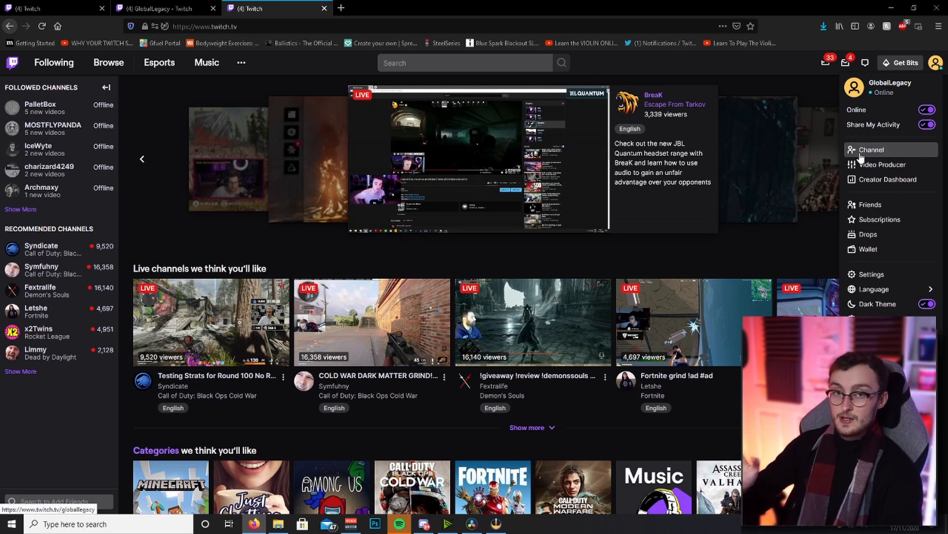
mouse_move(882, 164)
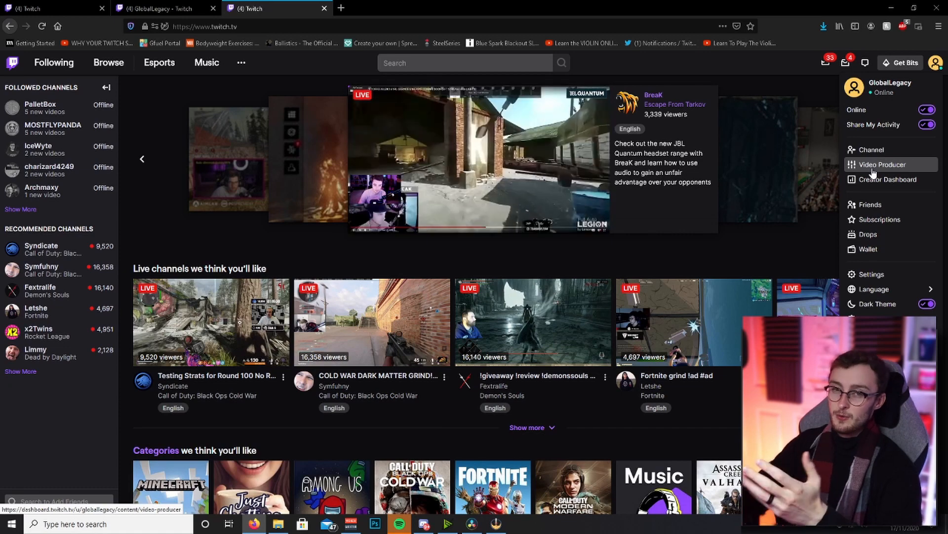
mouse_move(888, 179)
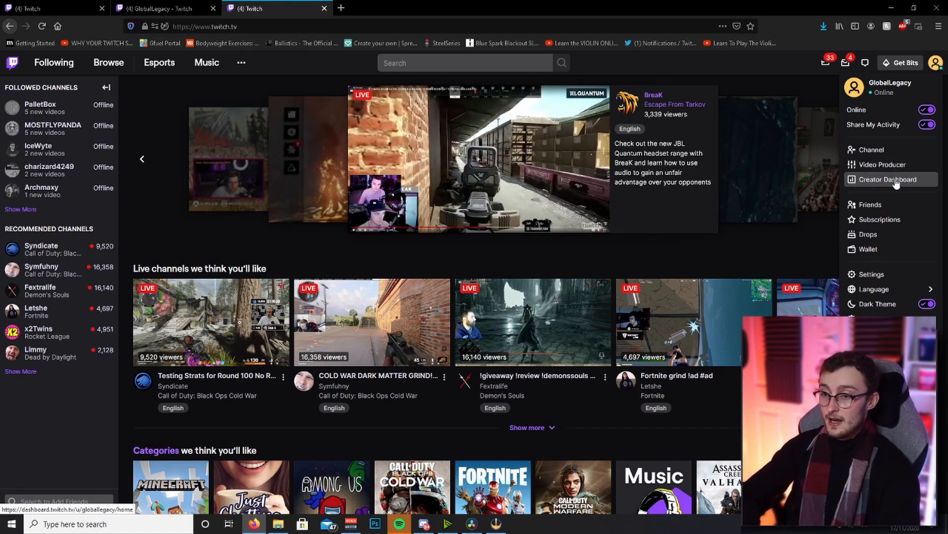
mouse_move(869, 205)
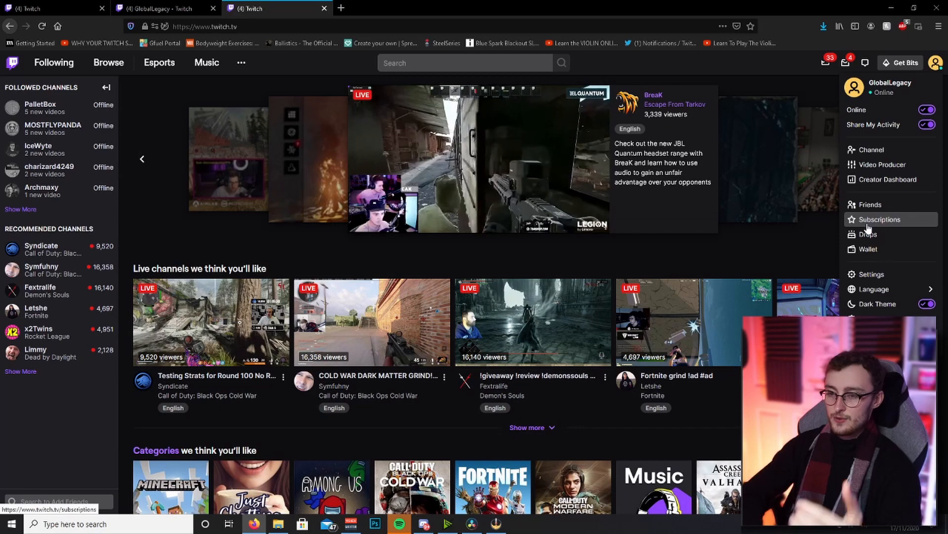
mouse_move(868, 234)
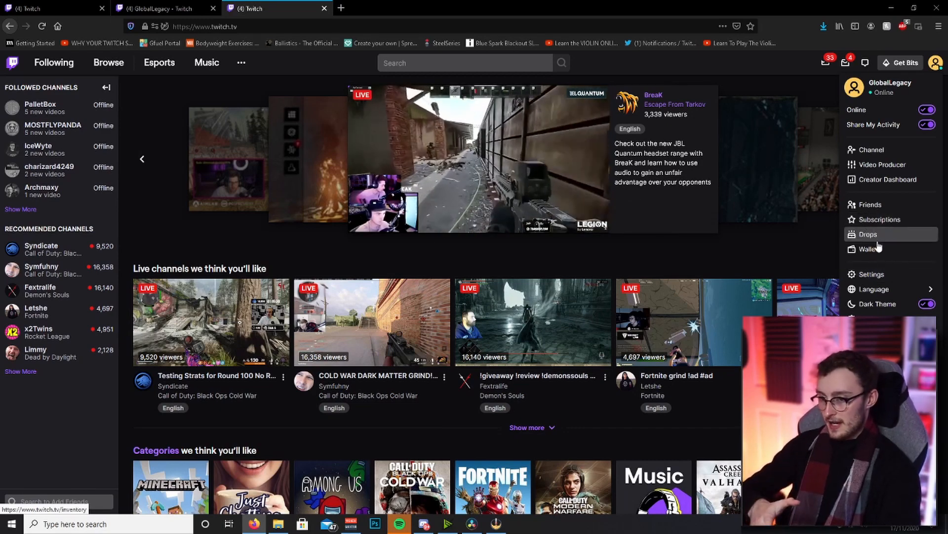
mouse_move(886, 178)
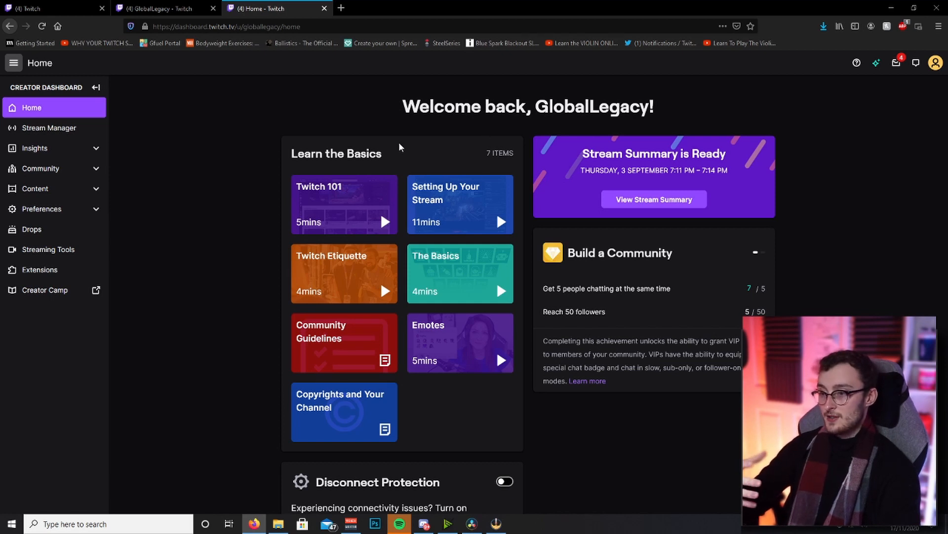
mouse_move(388, 144)
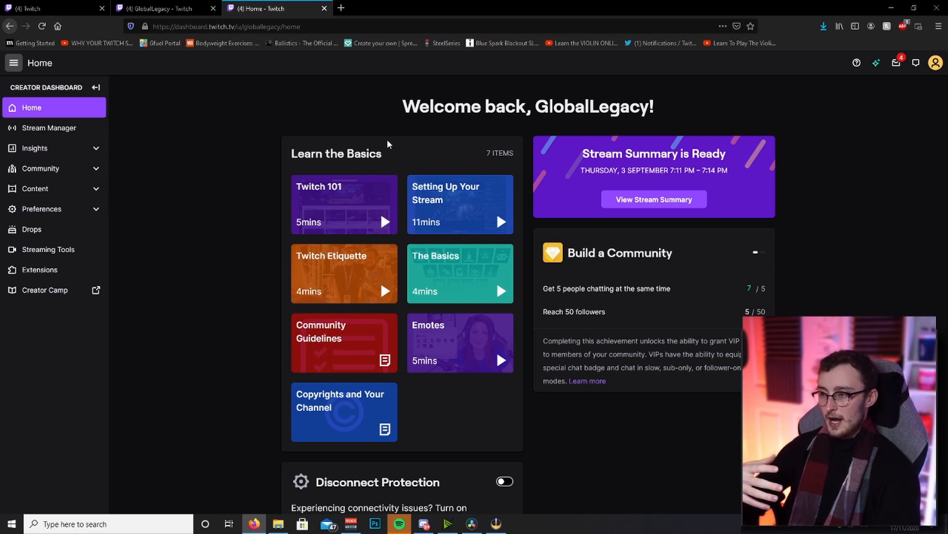
mouse_move(138, 210)
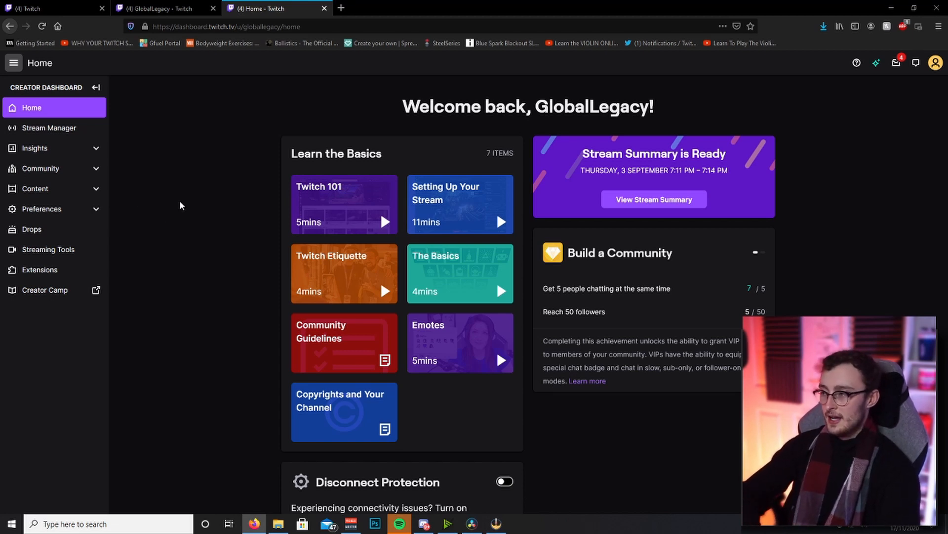
mouse_move(201, 114)
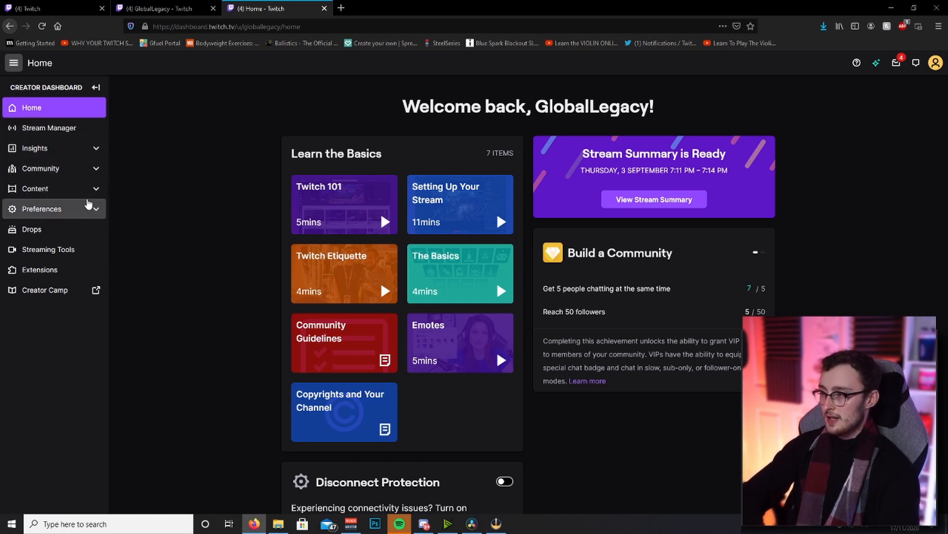
- Go to Channel under Preferences in the Creator Dashboard, showing stream key and broadcast settings
left_click(41, 209)
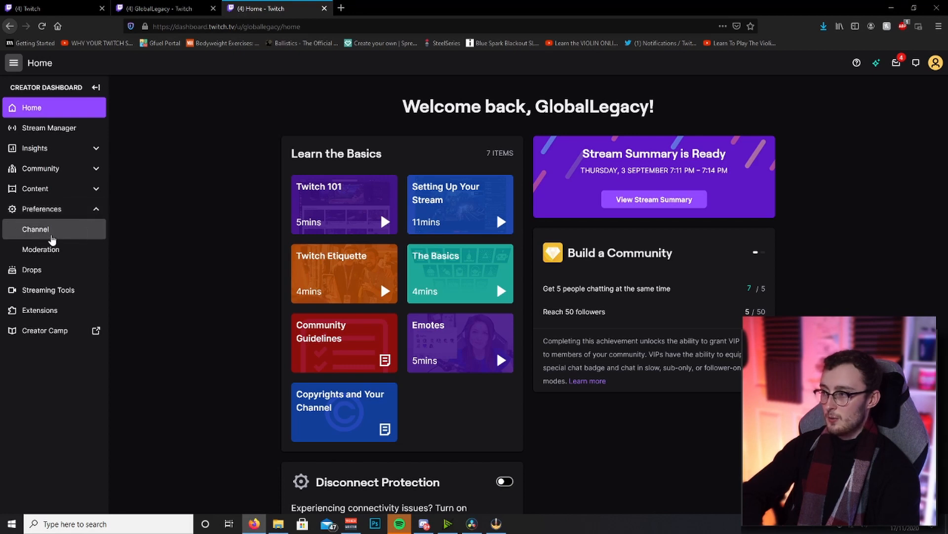
left_click(36, 228)
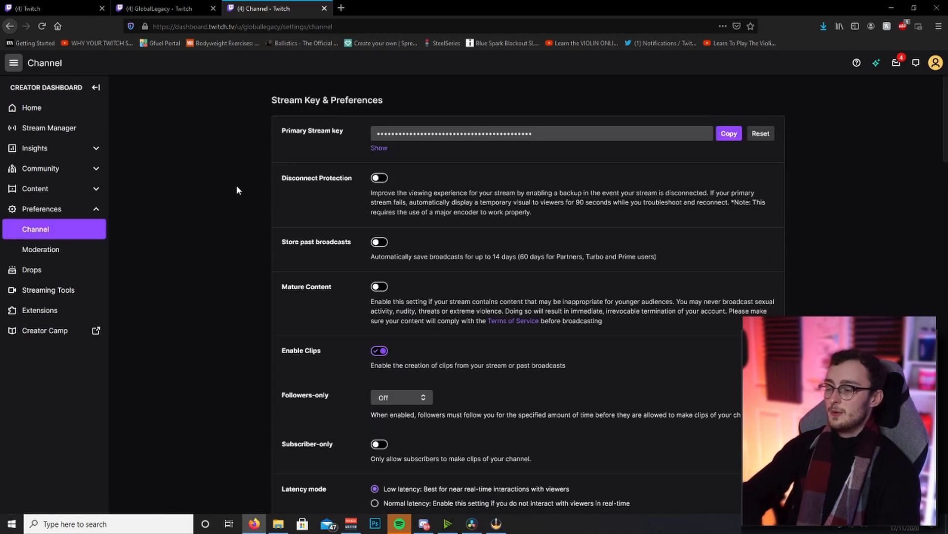
mouse_move(616, 156)
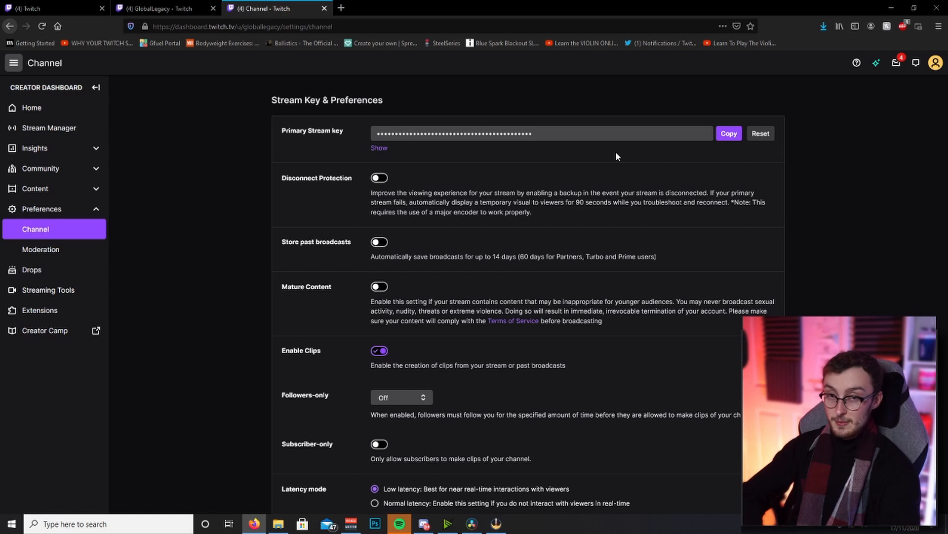
mouse_move(654, 179)
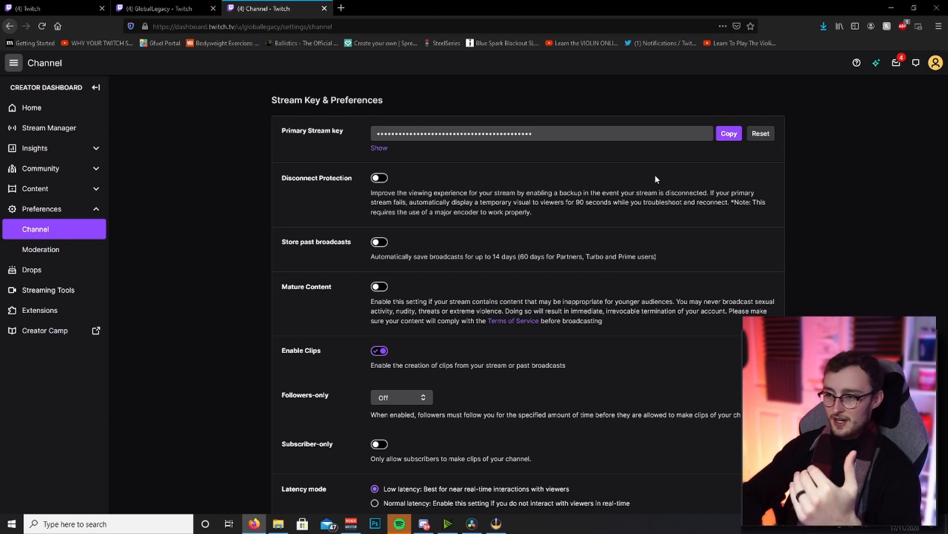
mouse_move(583, 175)
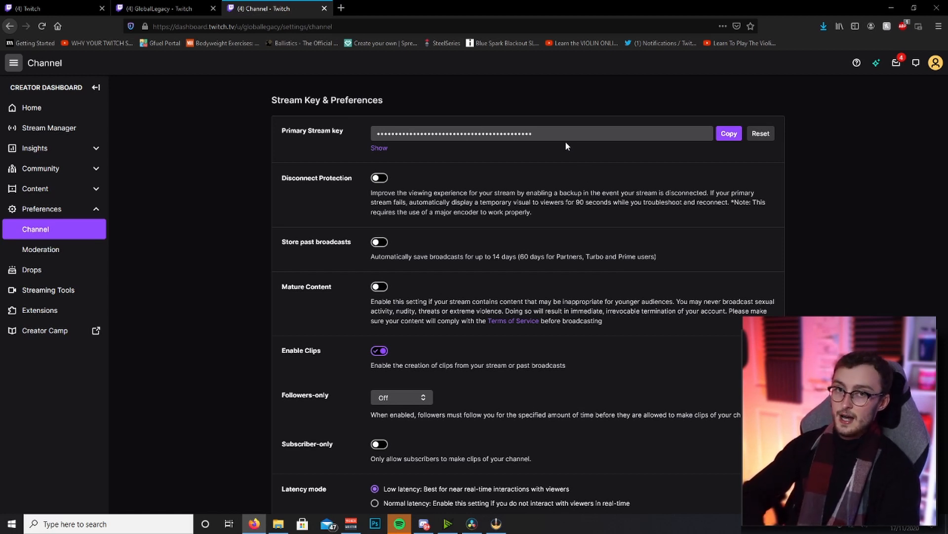
- Turn on Store past broadcasts, then move down to the Profile Picture section
left_click(379, 242)
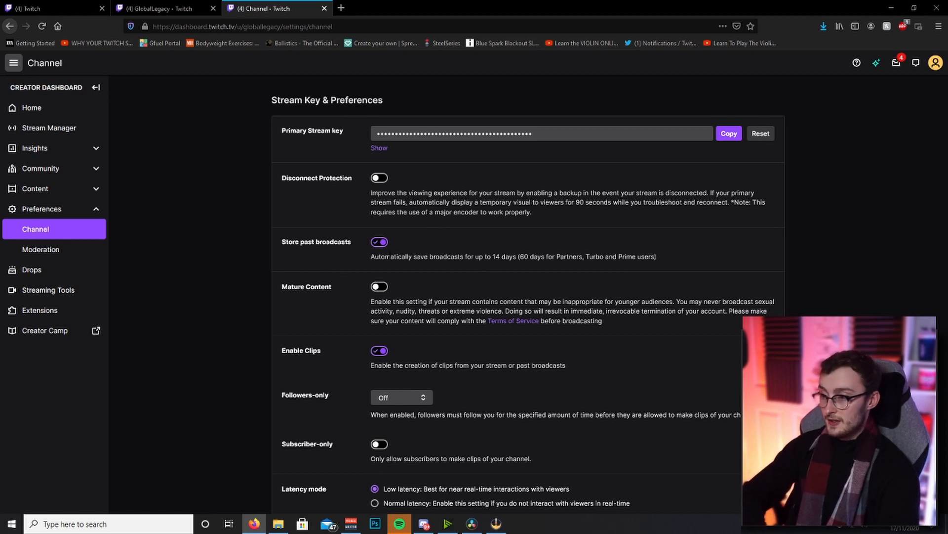
mouse_move(371, 260)
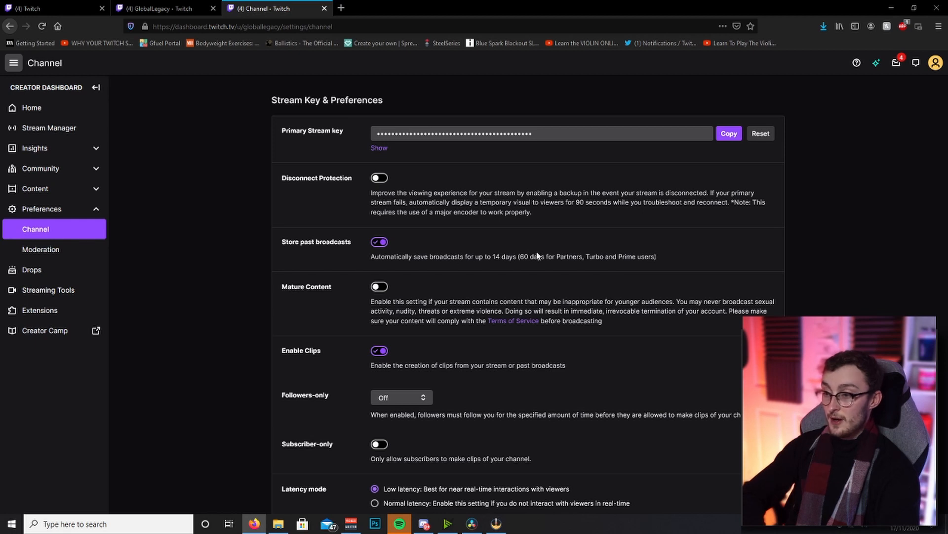
mouse_move(646, 243)
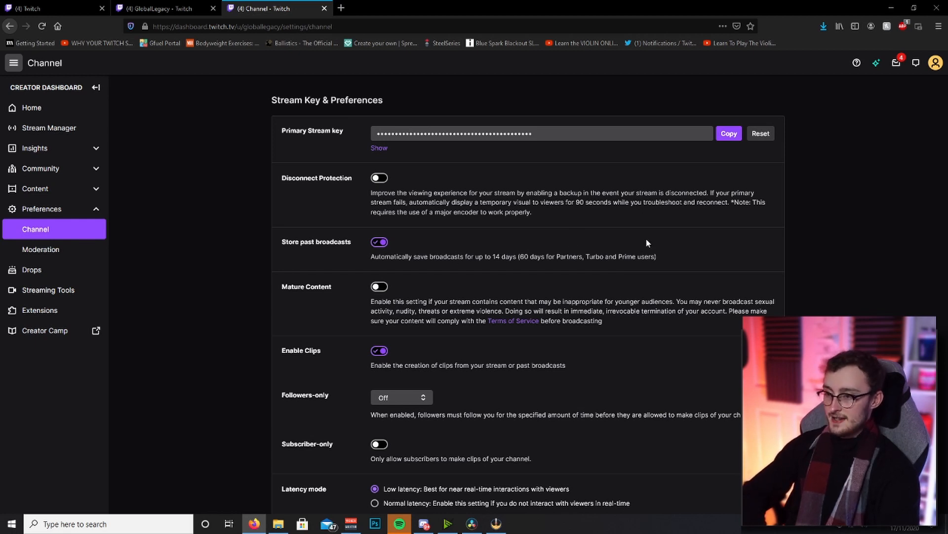
mouse_move(677, 239)
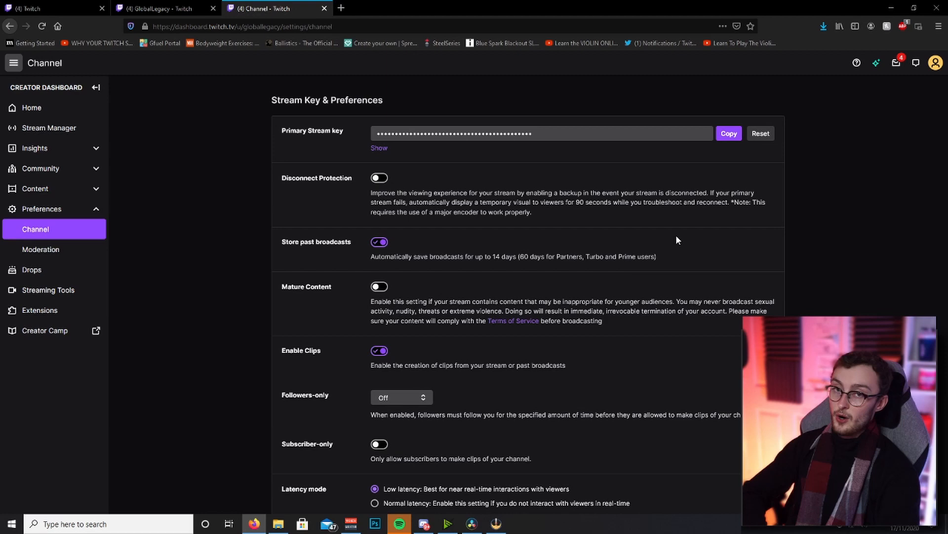
scroll("down", 3)
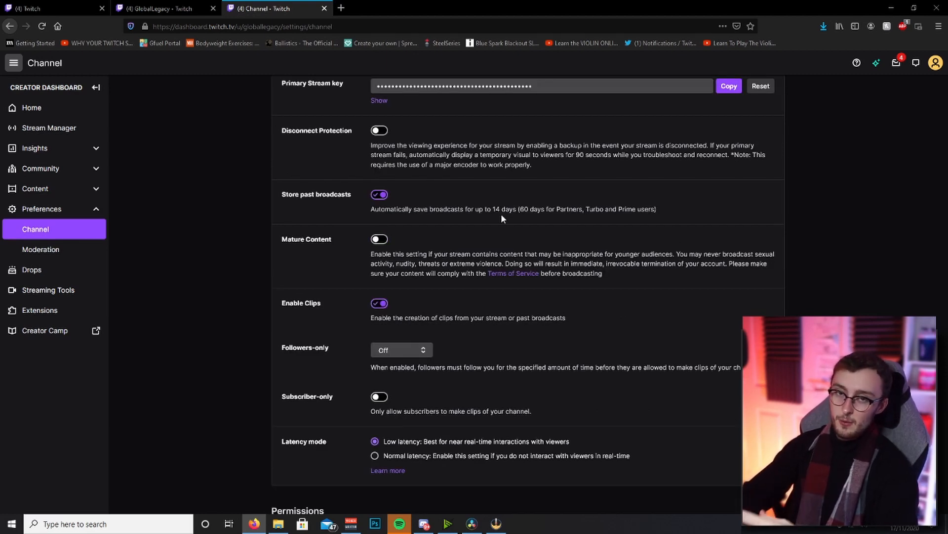
mouse_move(414, 306)
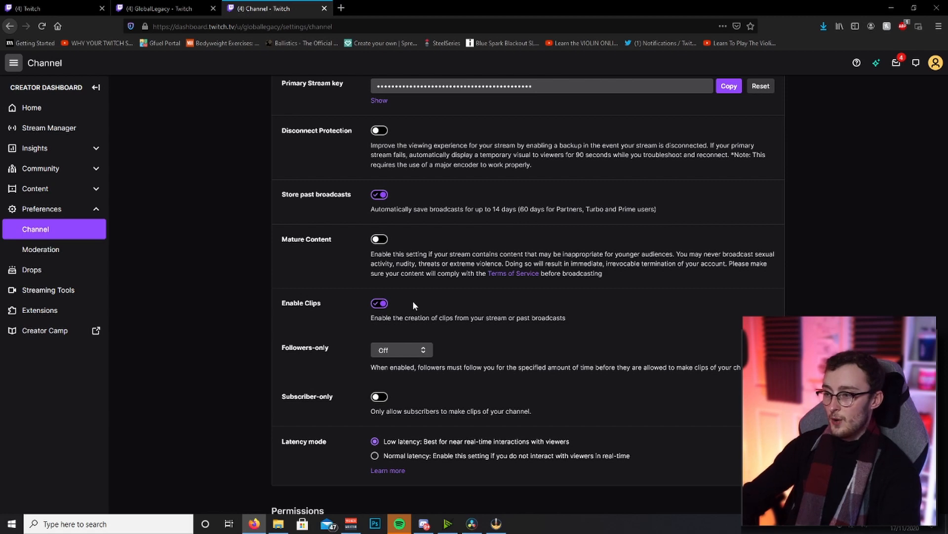
scroll("down", 3)
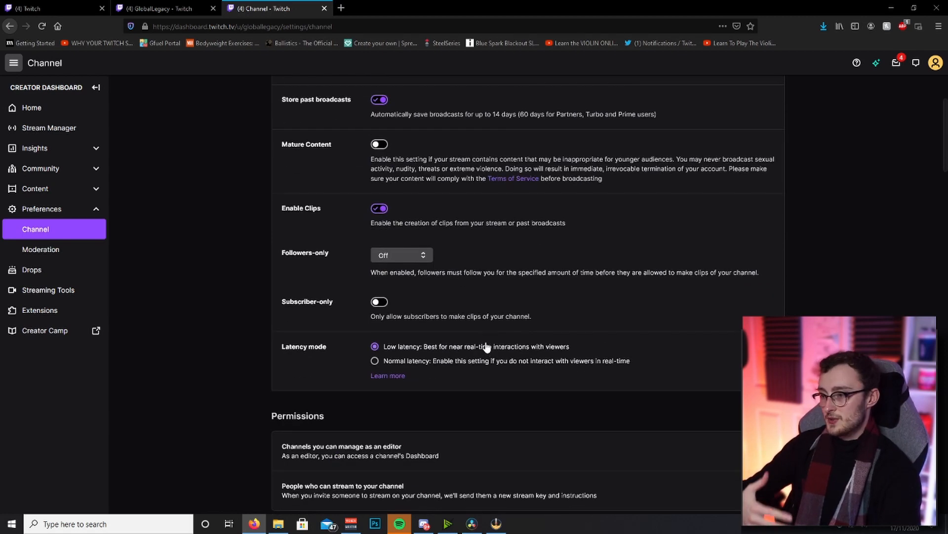
mouse_move(407, 314)
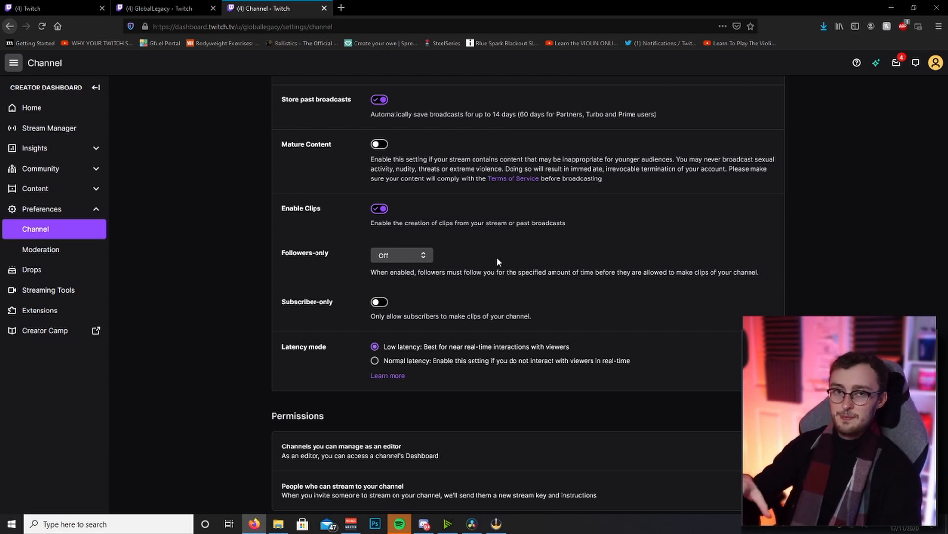
scroll("down", 3)
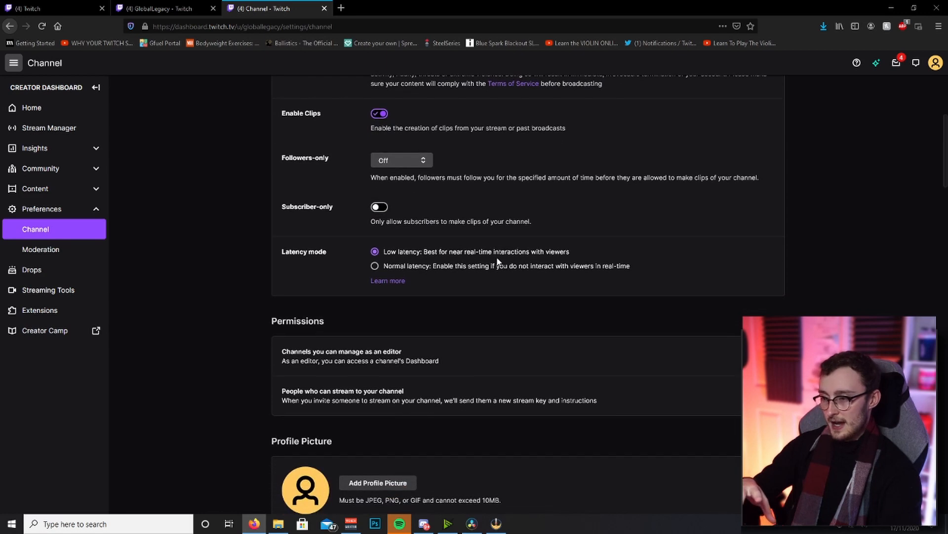
scroll("down", 3)
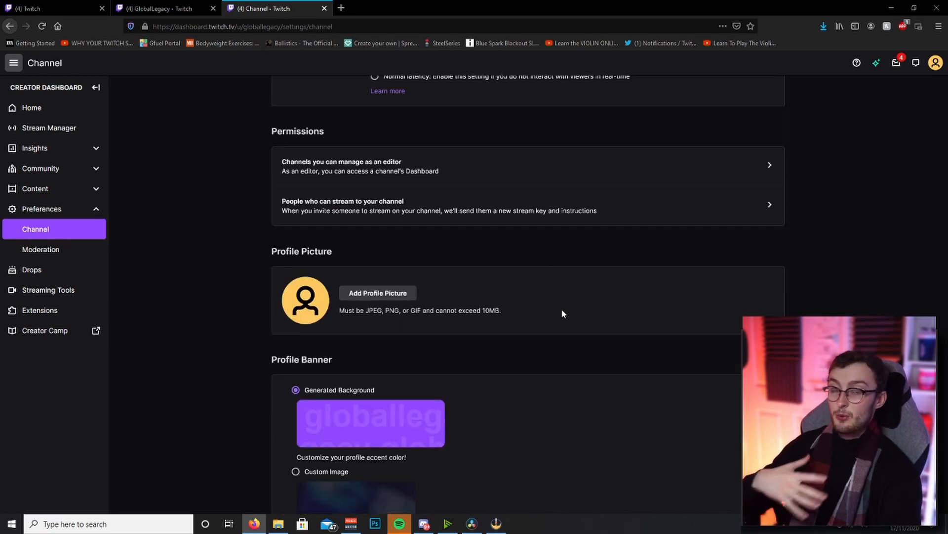
mouse_move(339, 333)
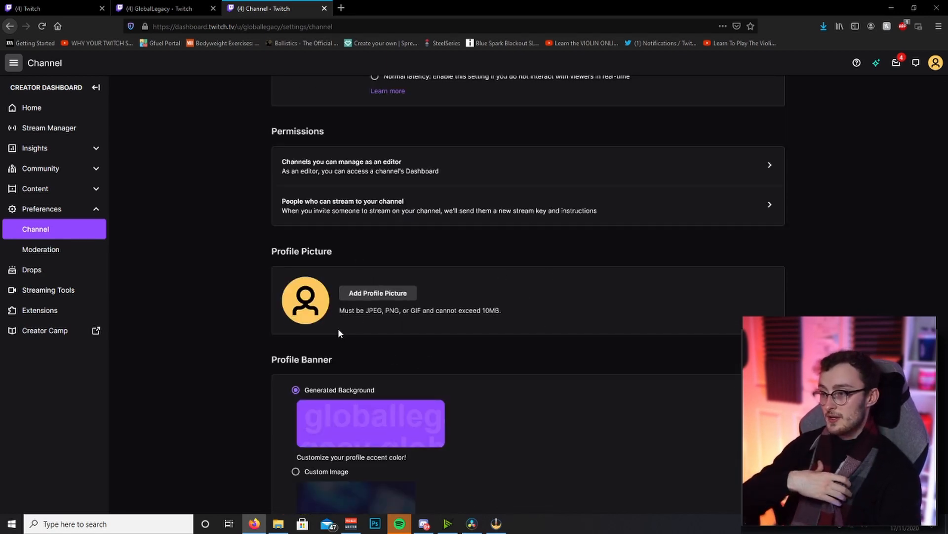
mouse_move(427, 285)
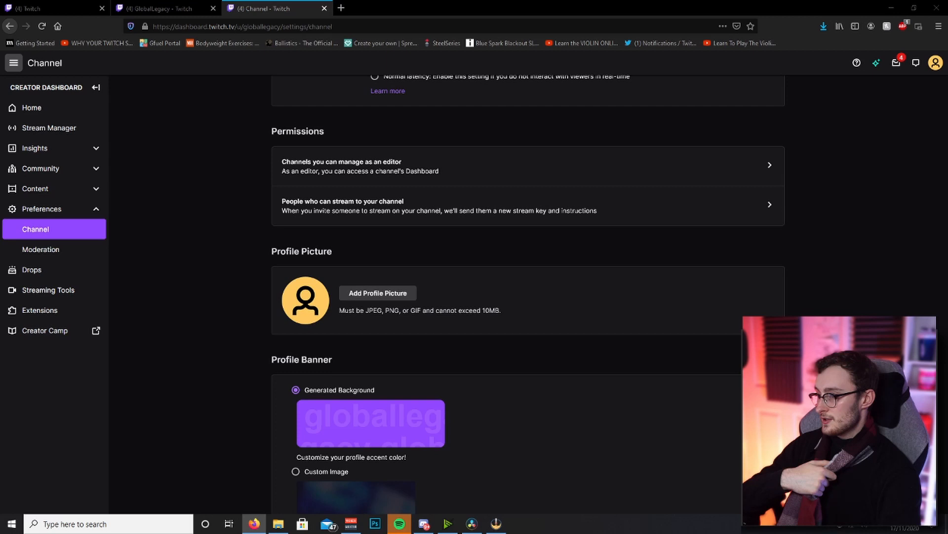
- Set the pink WYTE cube logo as the channel's profile picture and save it
left_click(376, 293)
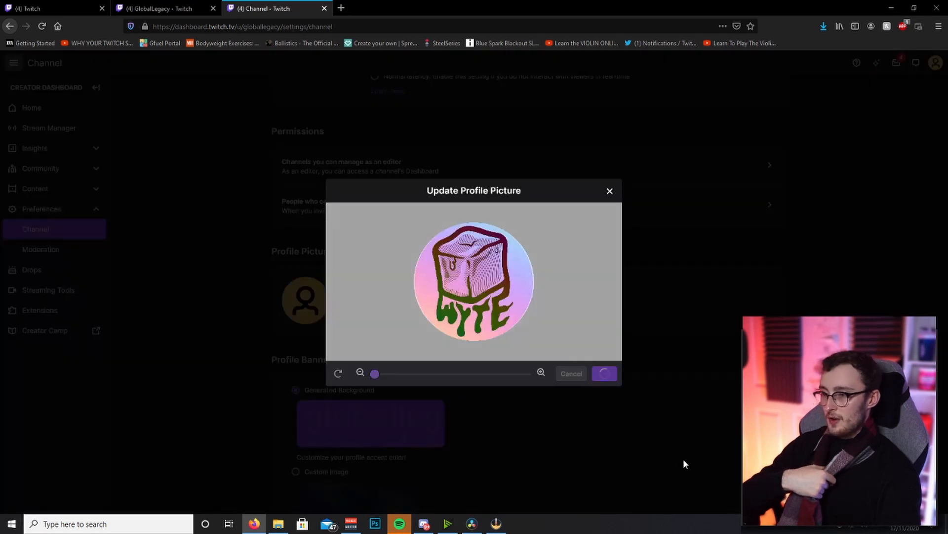
left_click(604, 374)
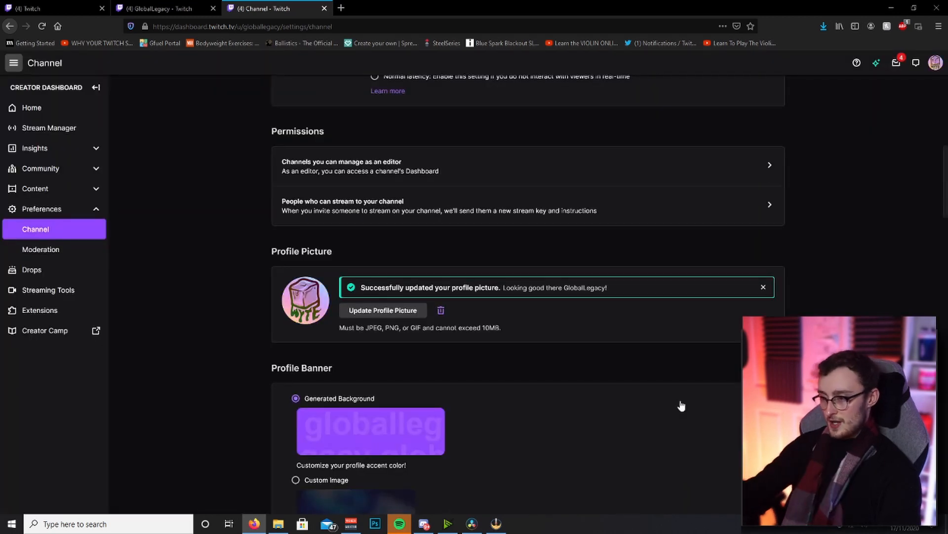
mouse_move(538, 343)
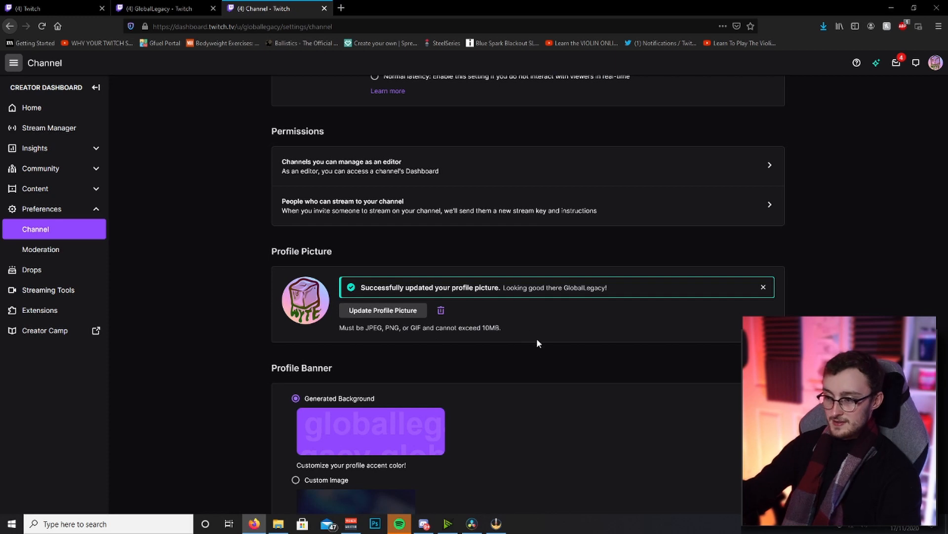
scroll("down", 3)
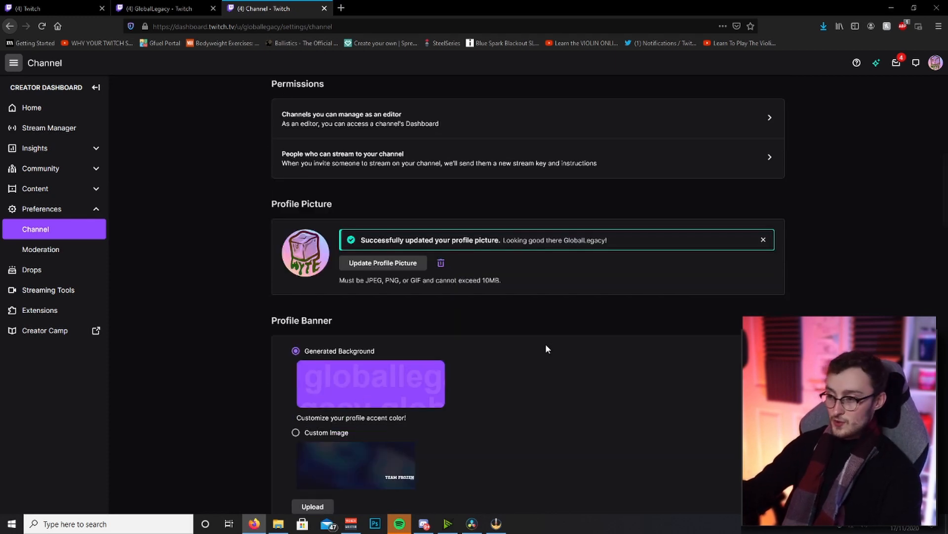
- Switch the profile banner to Custom Image, bringing up the upload dialog and closing it without uploading
scroll("down", 3)
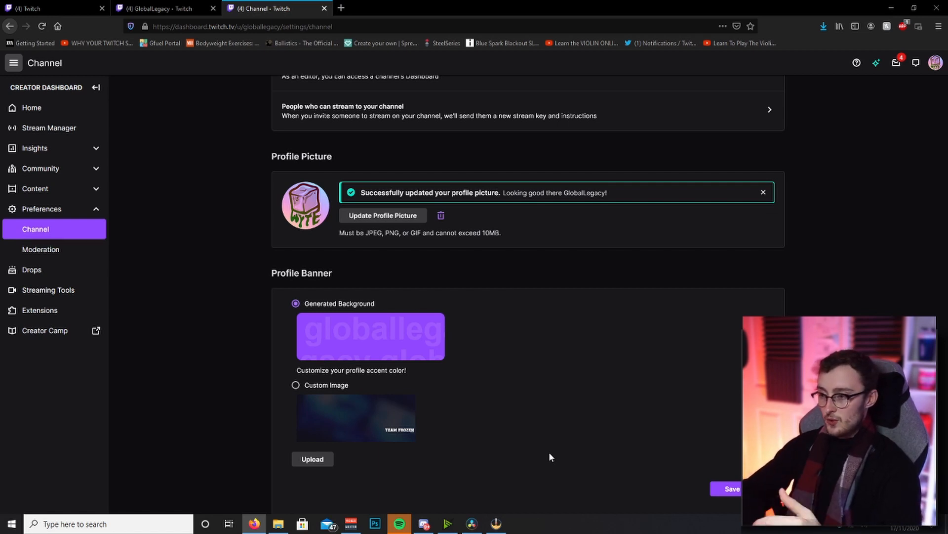
scroll("down", 3)
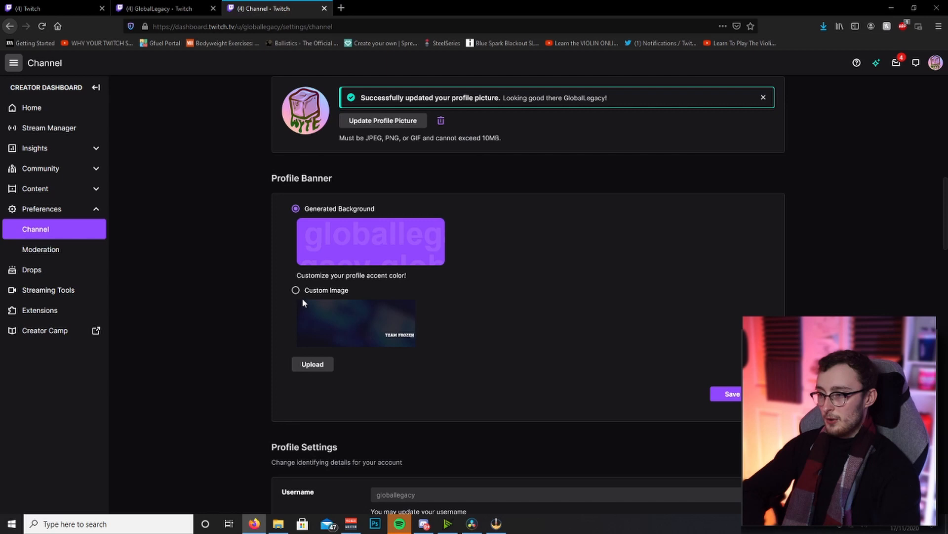
left_click(295, 291)
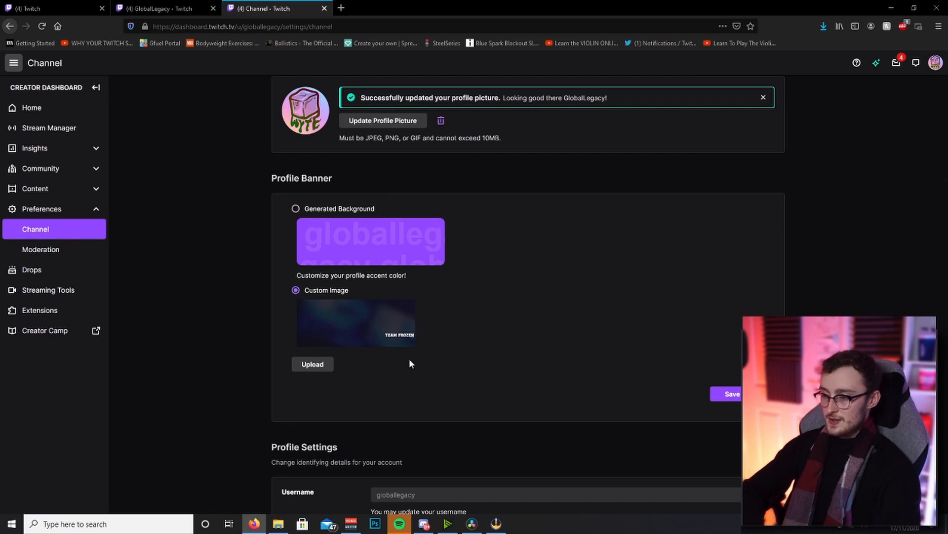
left_click(312, 364)
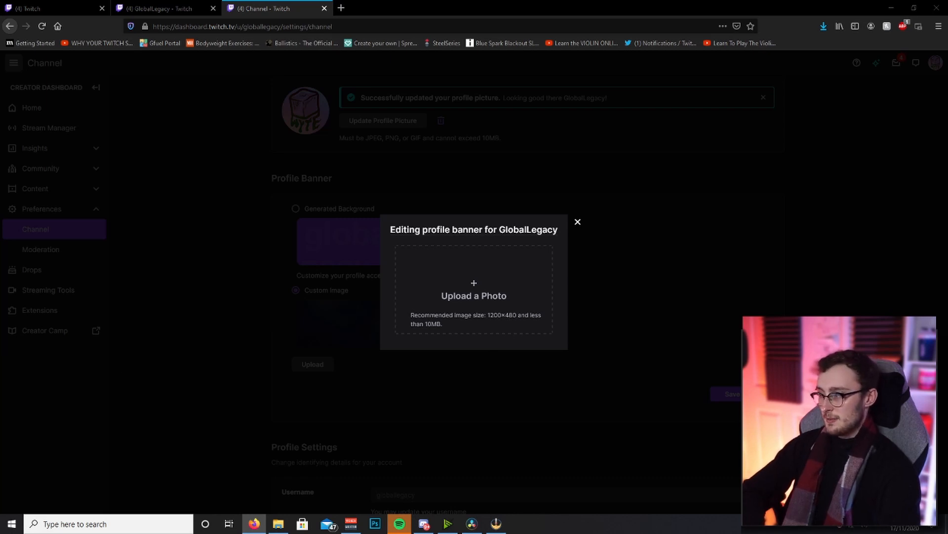
mouse_move(577, 222)
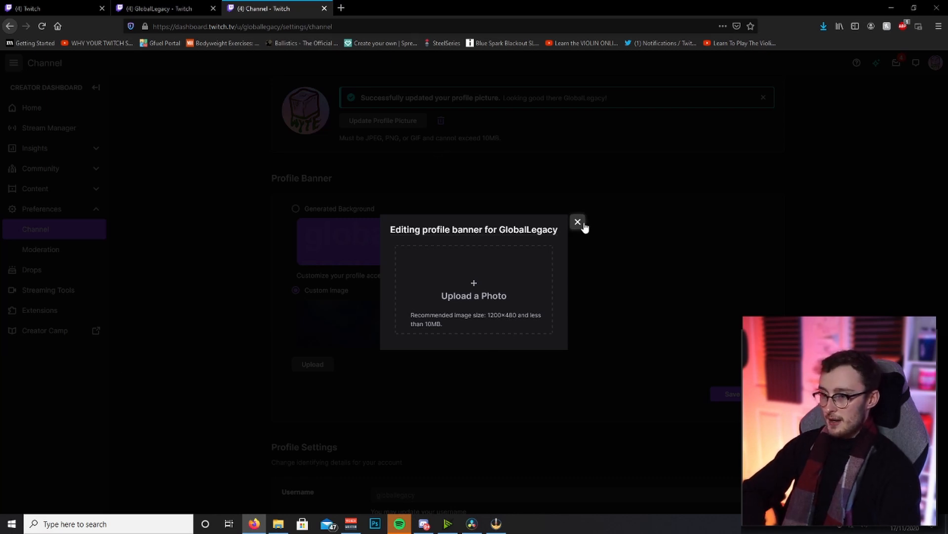
left_click(577, 223)
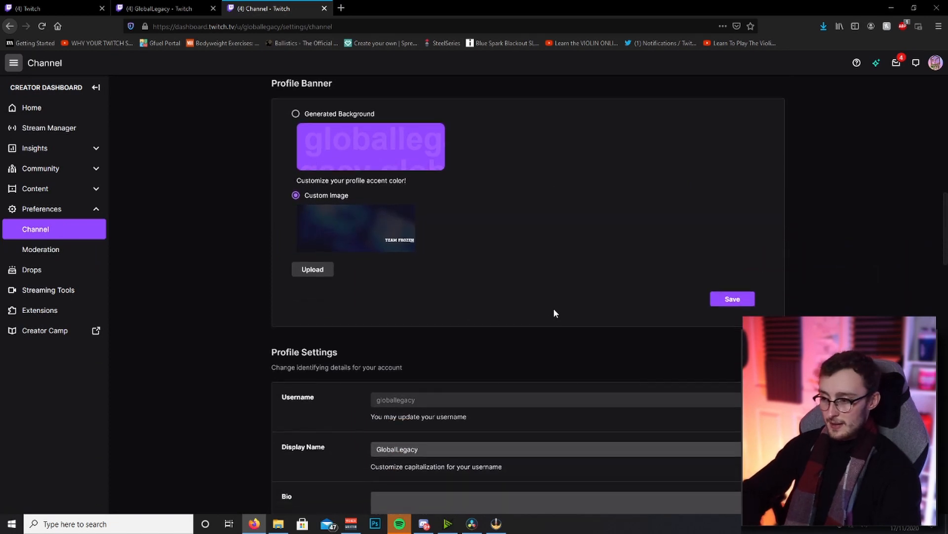
- Enter the placeholder bio 'dxjhafsdjfhaskdhfaksd' under Profile Settings and save it
scroll("down", 3)
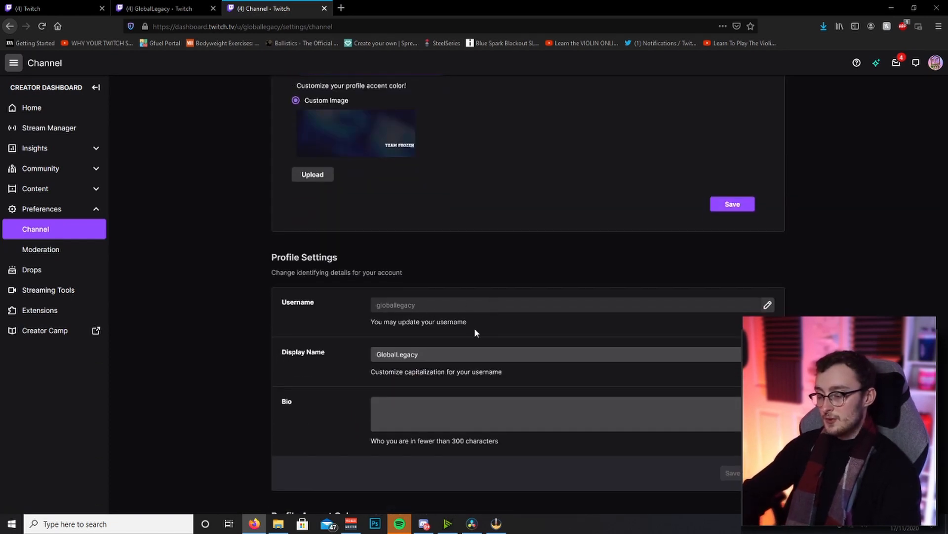
mouse_move(768, 305)
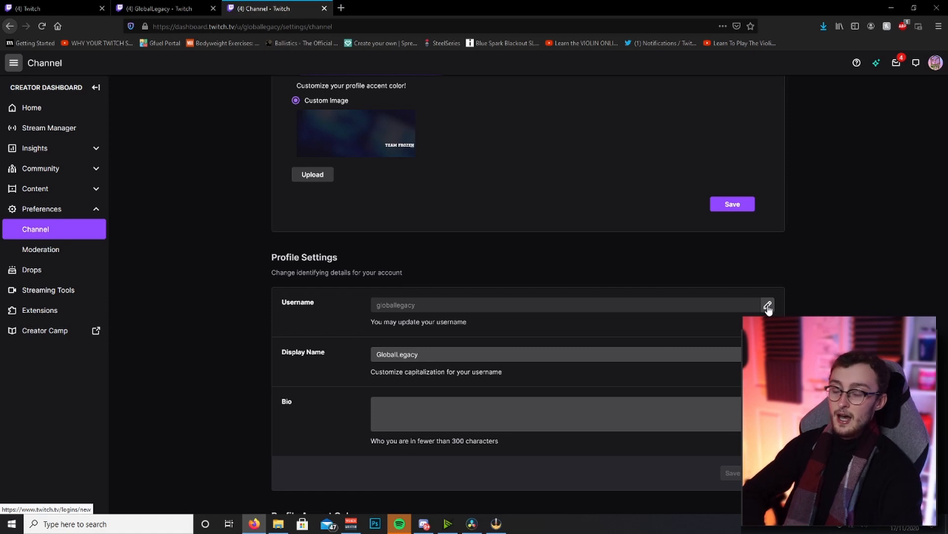
scroll("down", 3)
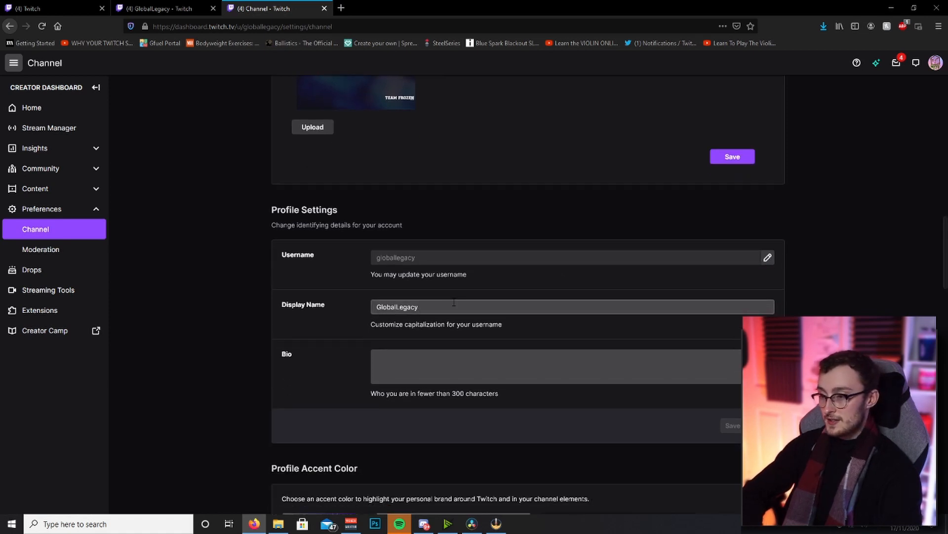
triple_click(572, 306)
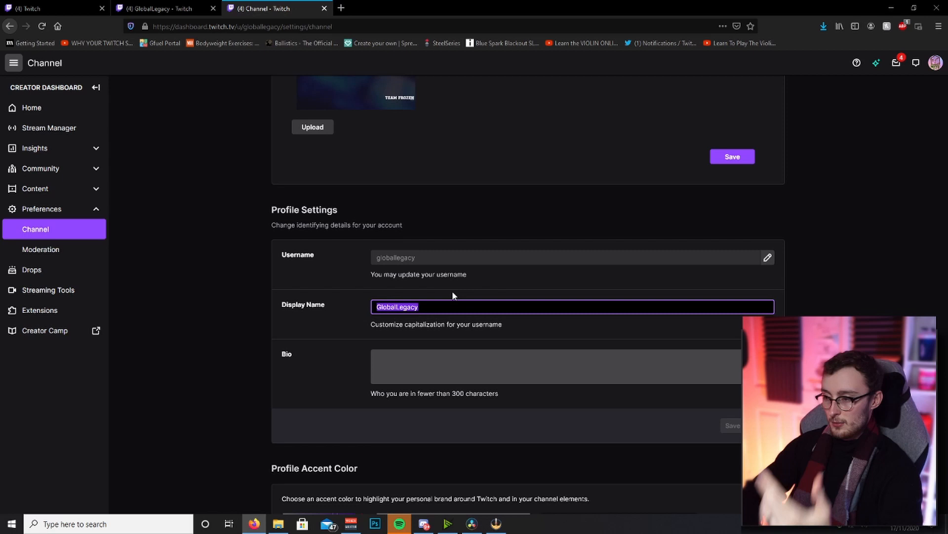
left_click(544, 366)
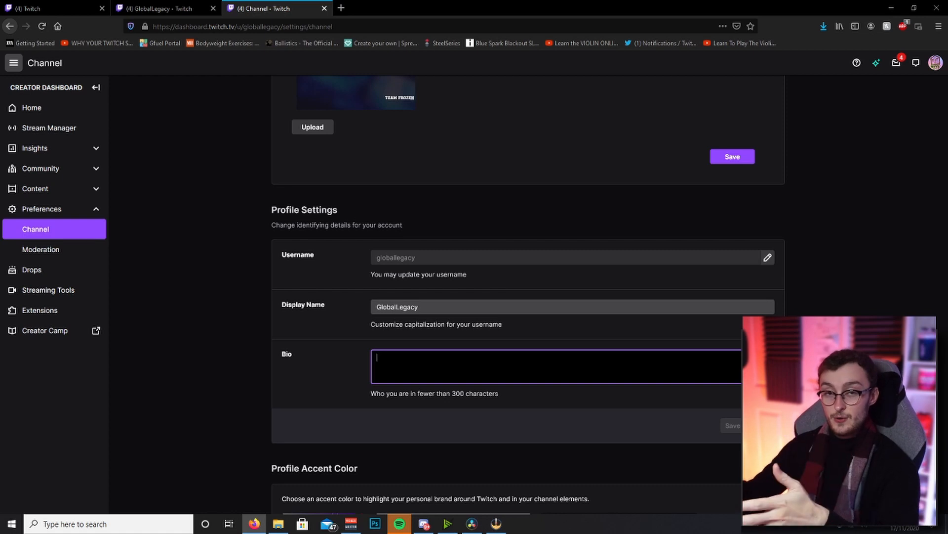
type("dxjhafsdjfhaskdhfaksdhfkajshdfkjashd")
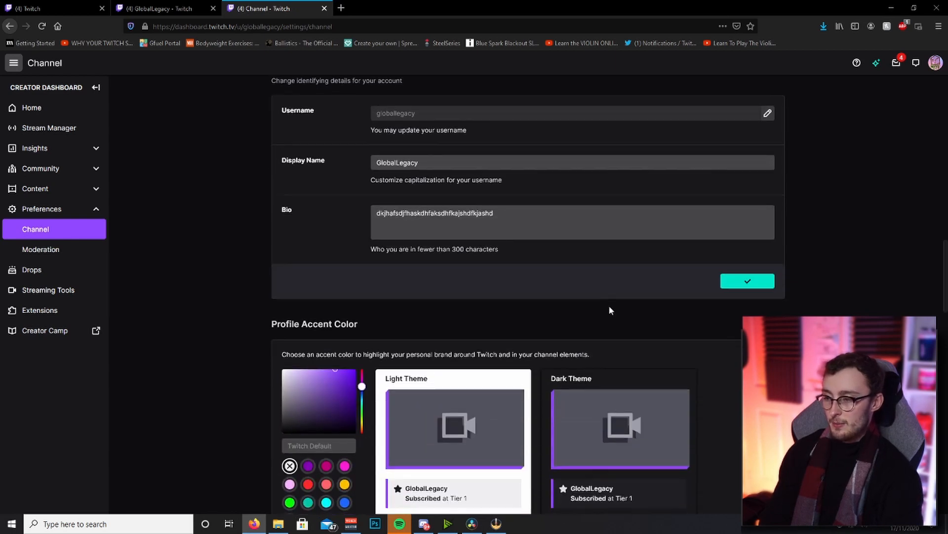
scroll("down", 3)
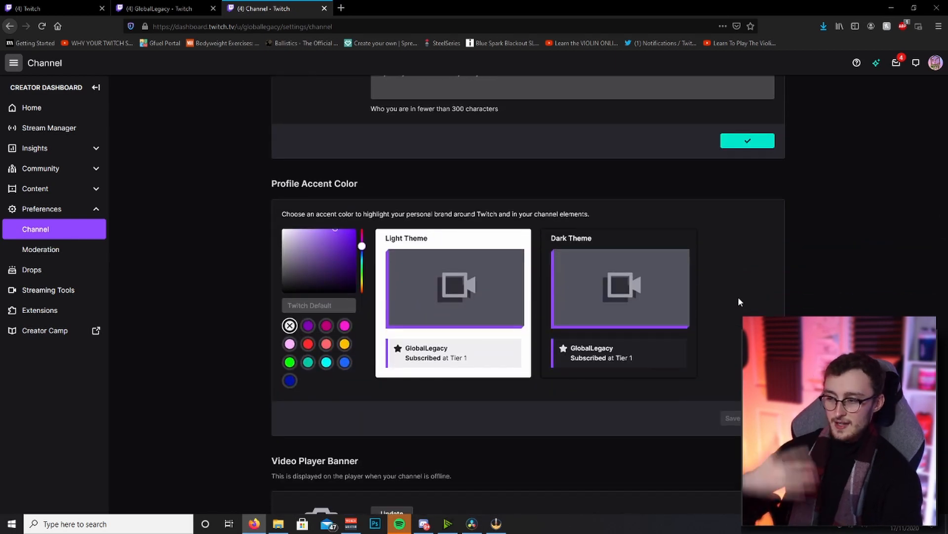
scroll("down", 3)
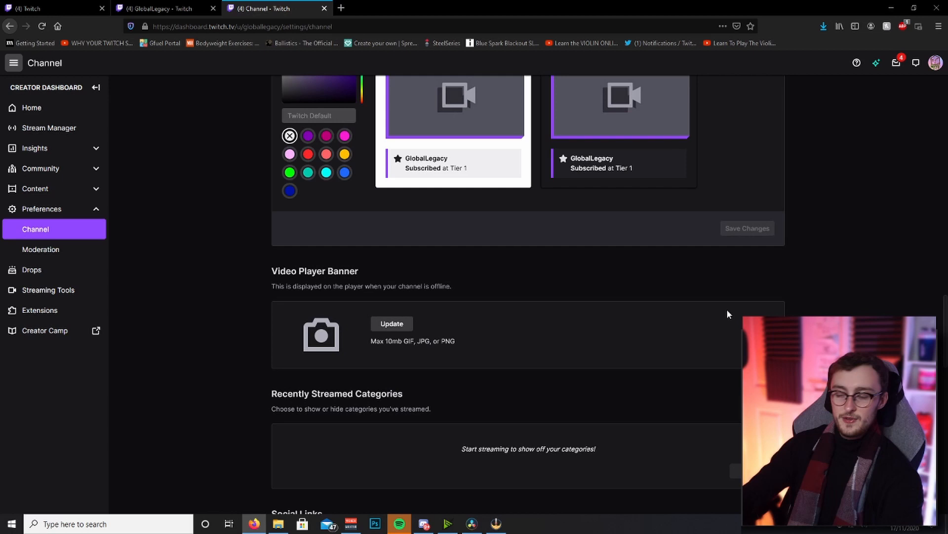
mouse_move(649, 262)
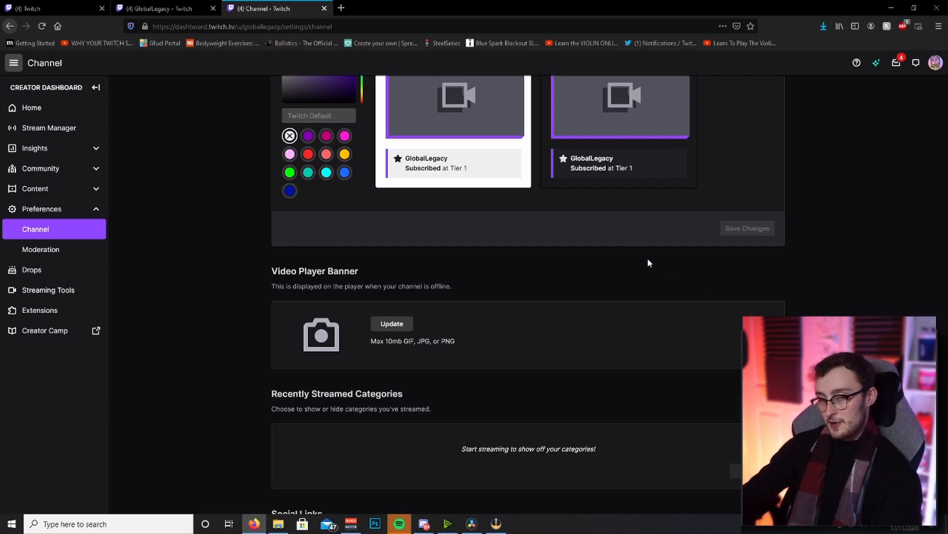
mouse_move(517, 297)
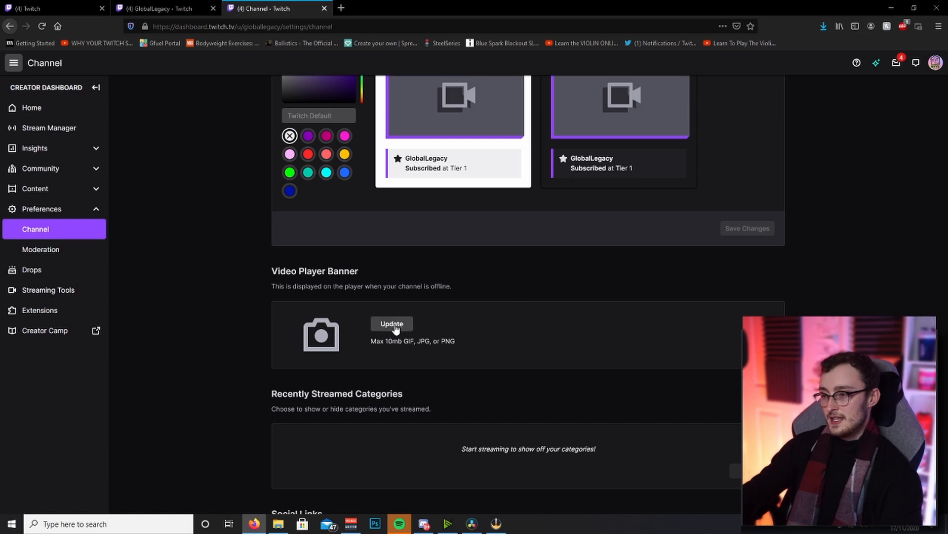
- Upload the SteelSeries image file as the offline Video Player Banner
left_click(392, 324)
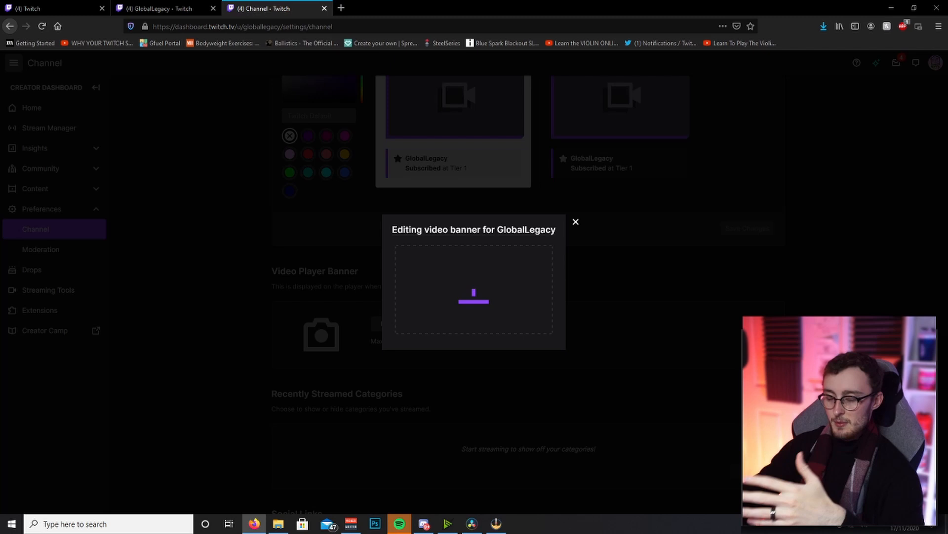
left_click(575, 222)
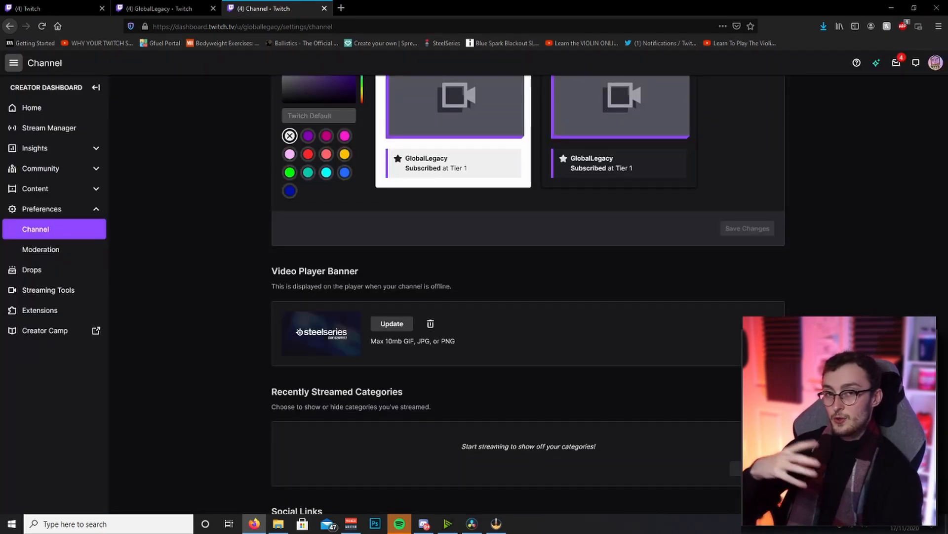
scroll("down", 3)
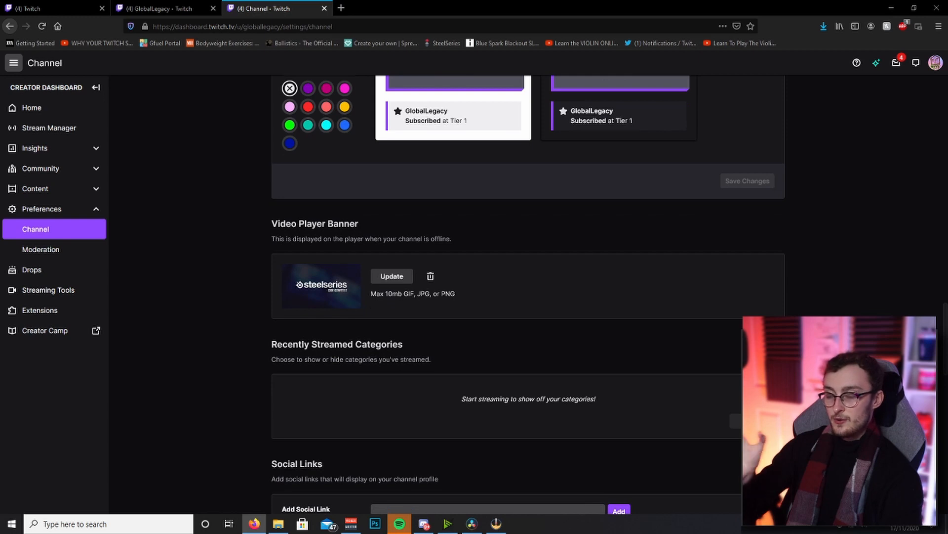
scroll("down", 3)
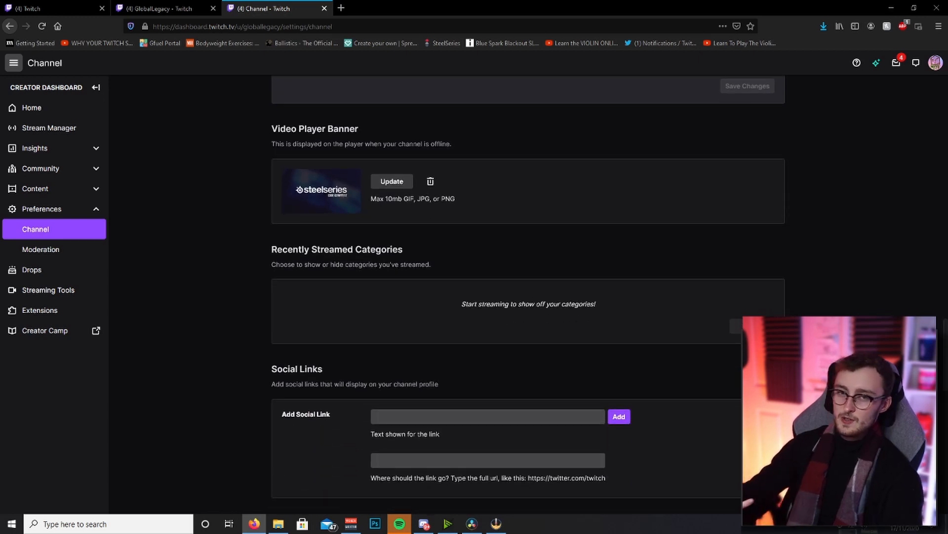
scroll("down", 3)
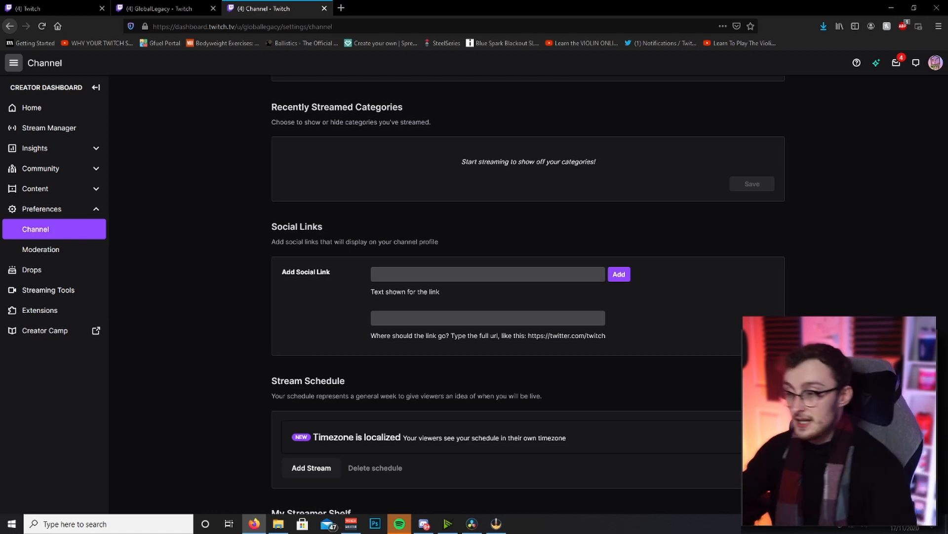
left_click(487, 274)
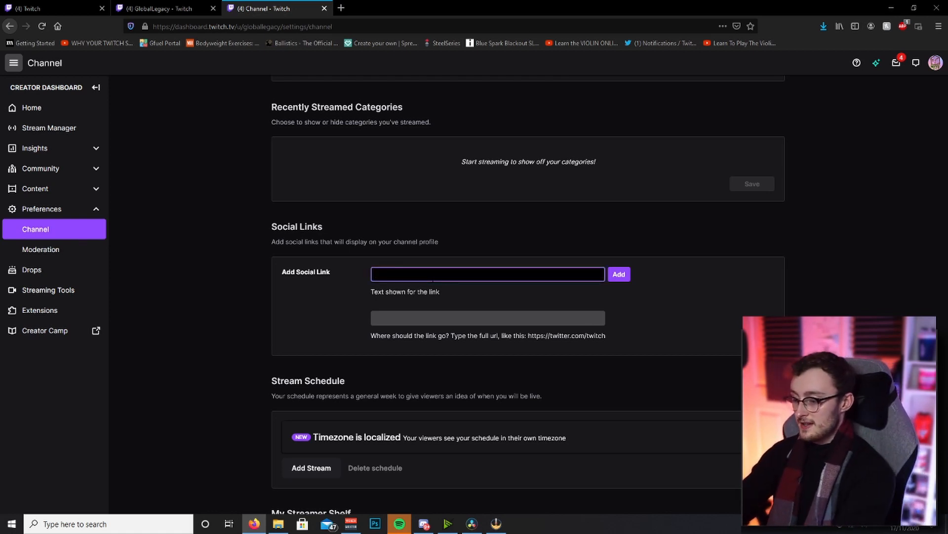
type("http")
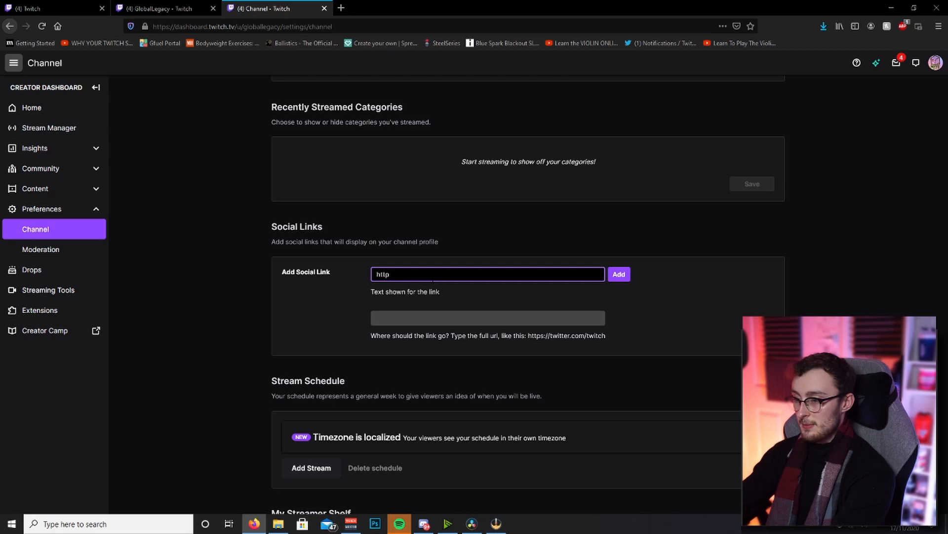
type("Twitter")
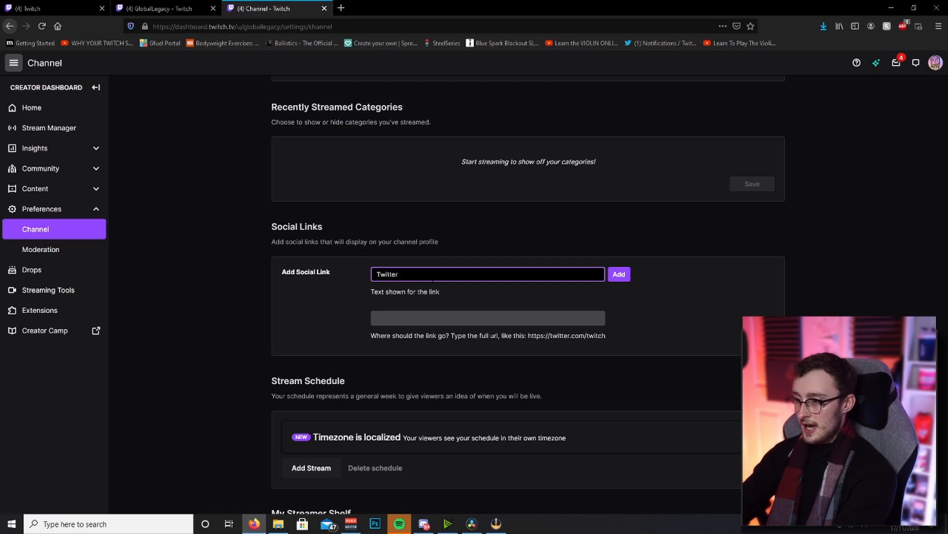
type("https://twitter.com/i")
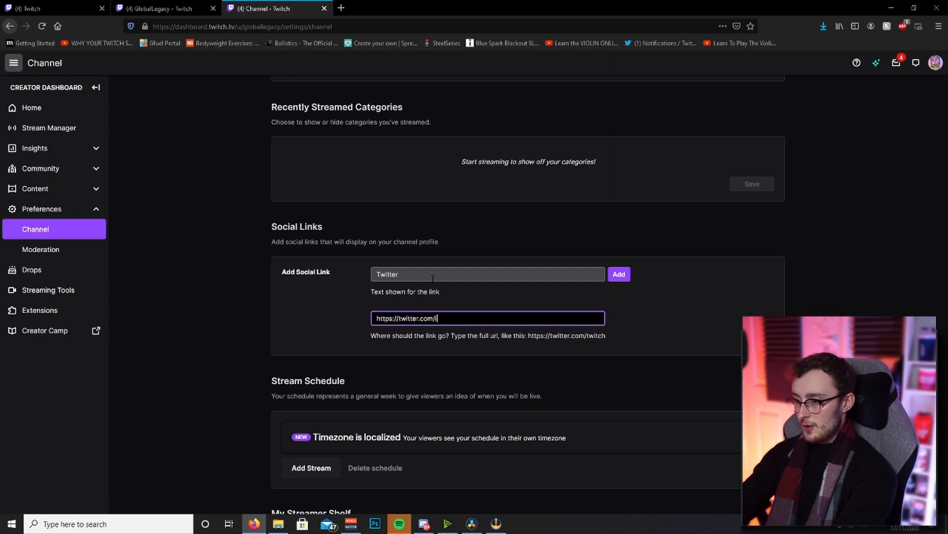
type("cewyte")
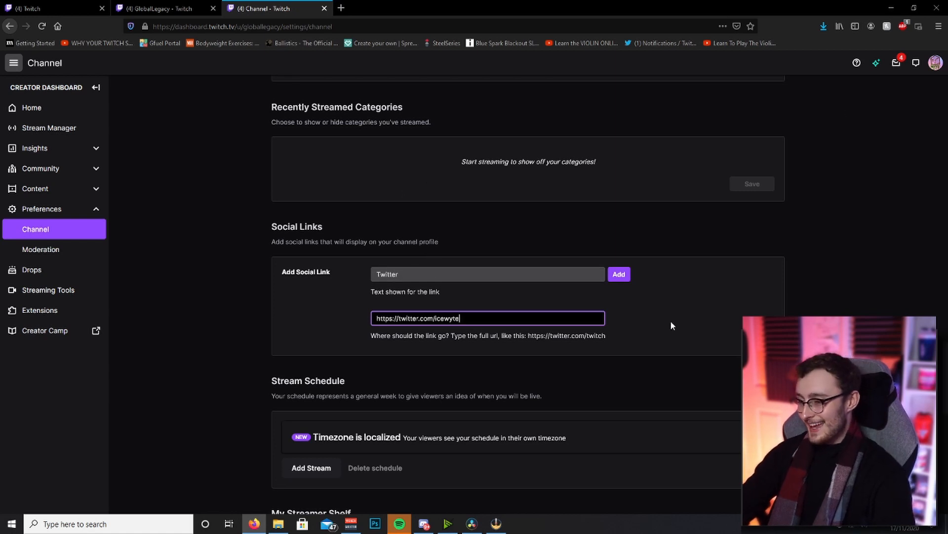
left_click(618, 273)
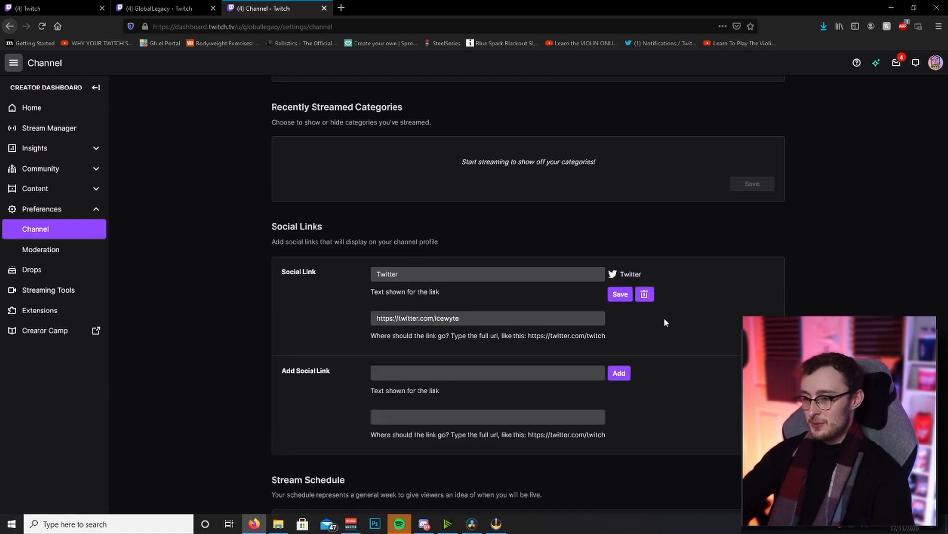
- Open the new Twitter link in a new tab to verify it, then return to channel settings
scroll("down", 3)
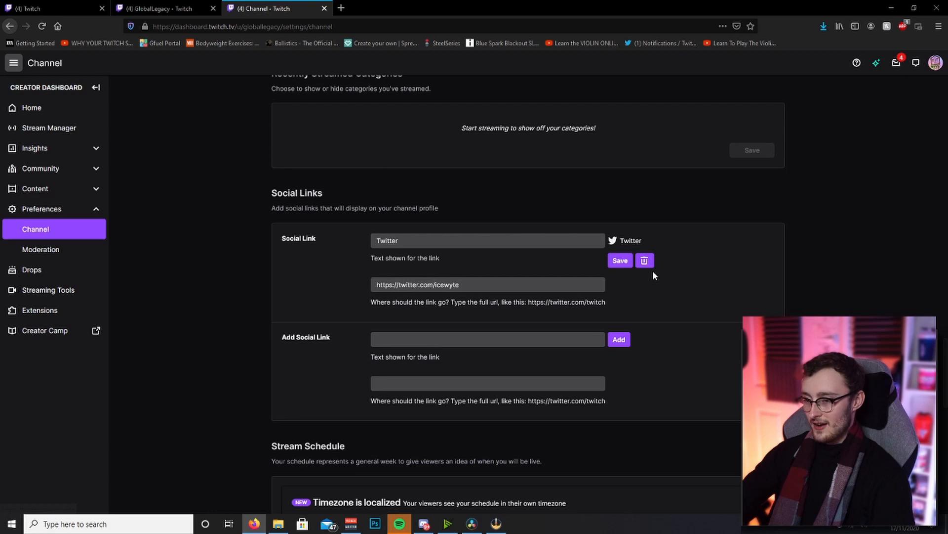
right_click(630, 240)
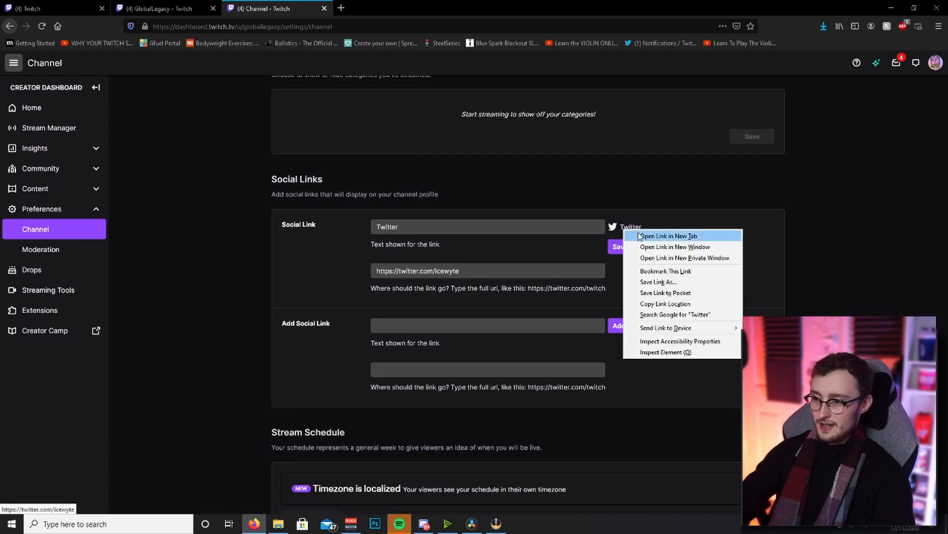
left_click(667, 236)
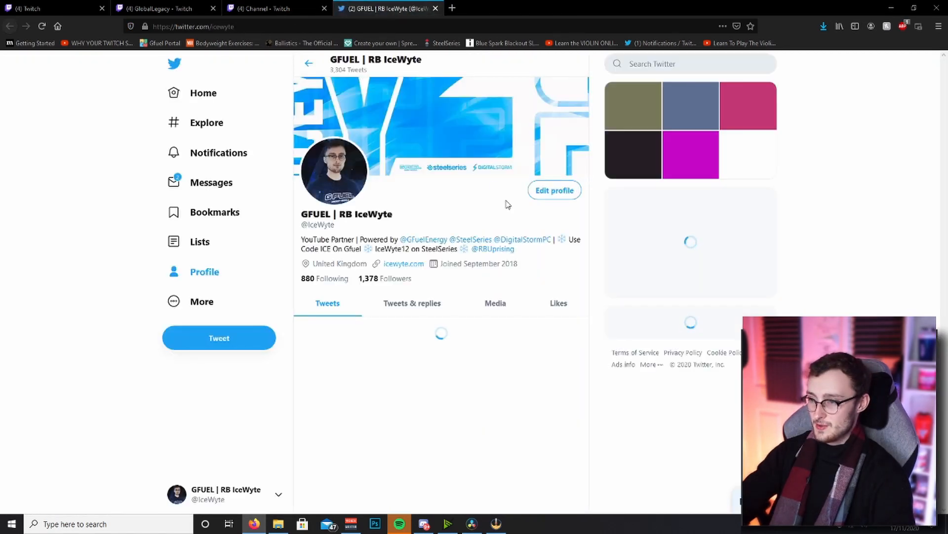
left_click(275, 8)
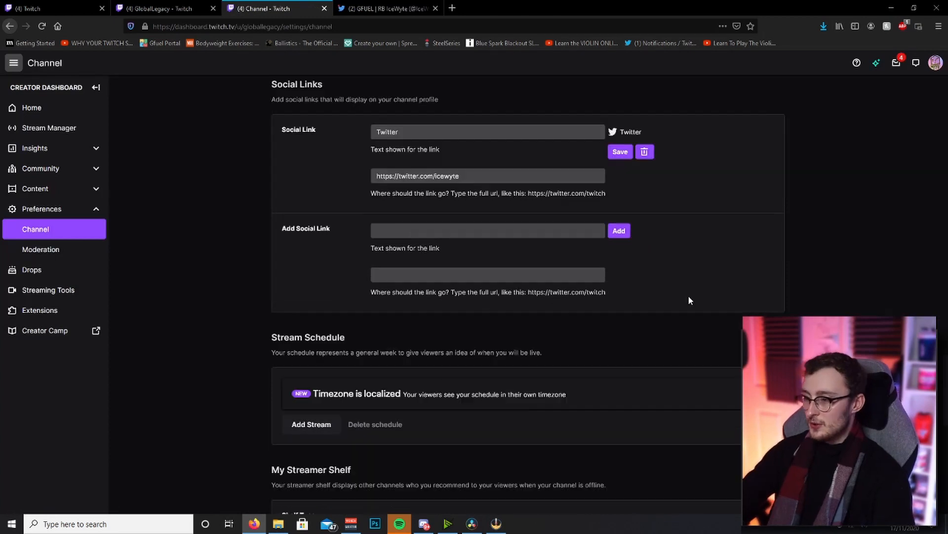
scroll("down", 3)
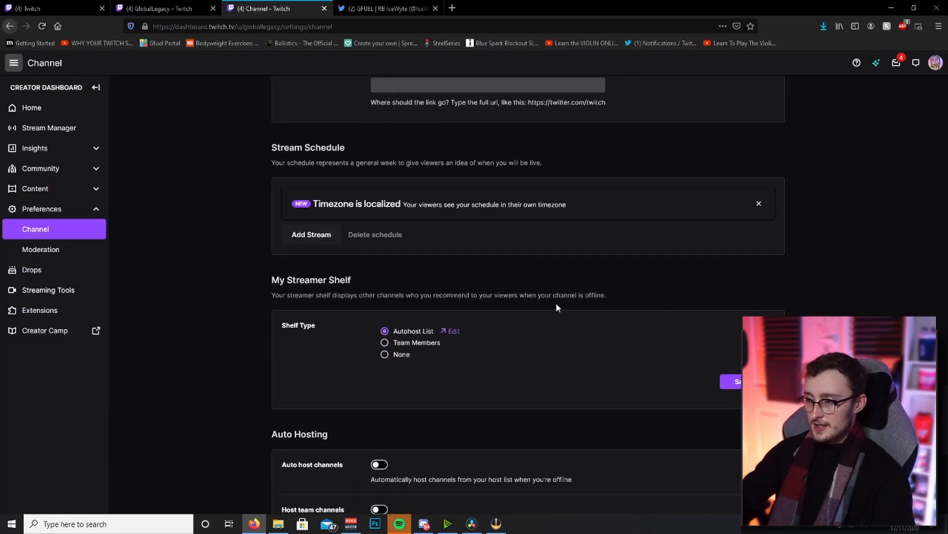
- Start a schedule entry of 10 hours on Friday in the Just Chatting category
left_click(311, 235)
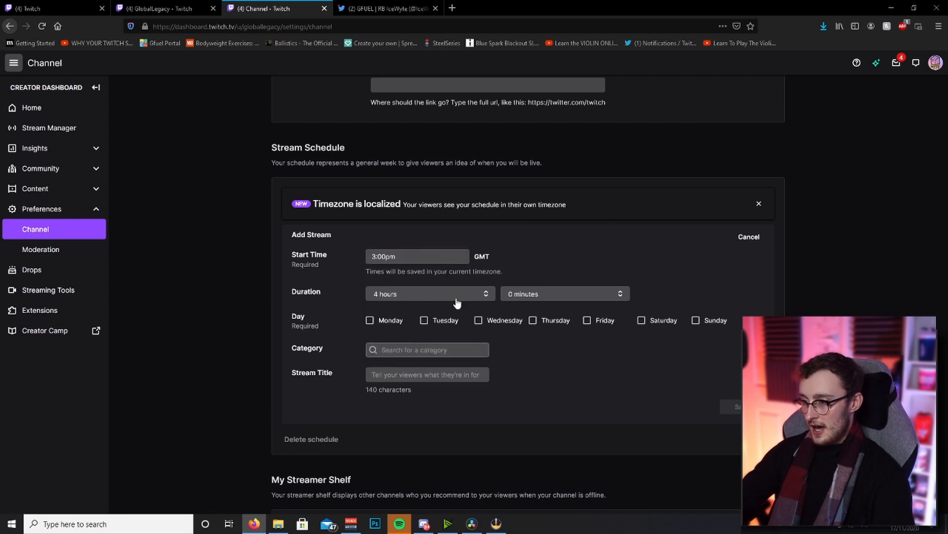
left_click(429, 294)
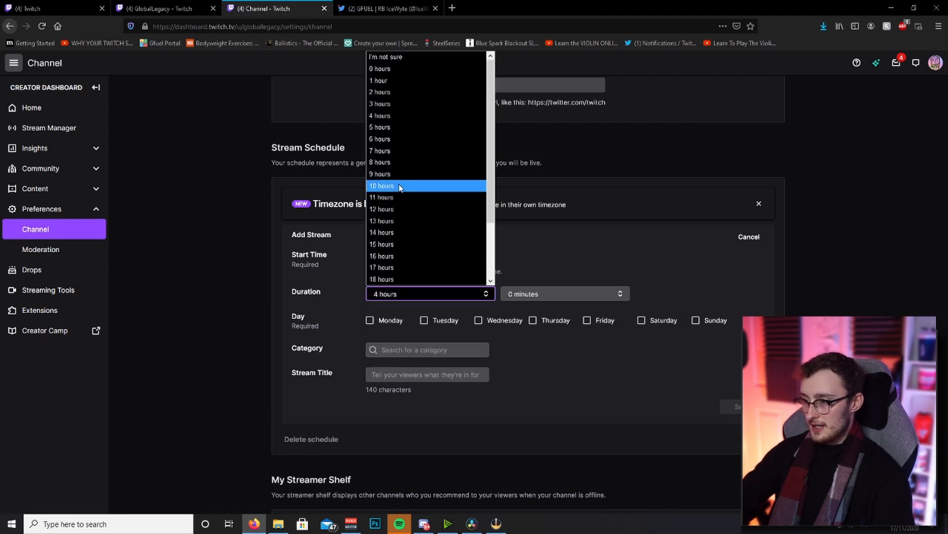
left_click(382, 186)
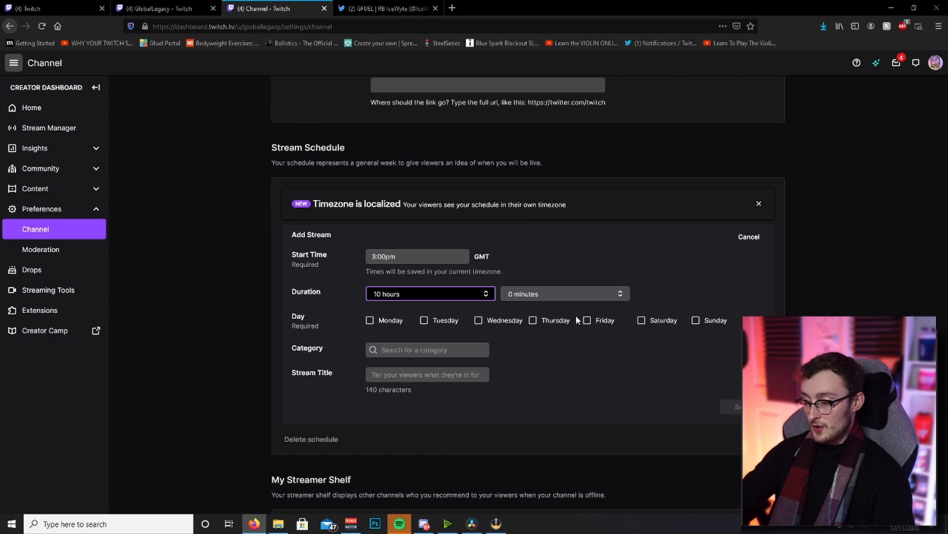
left_click(586, 320)
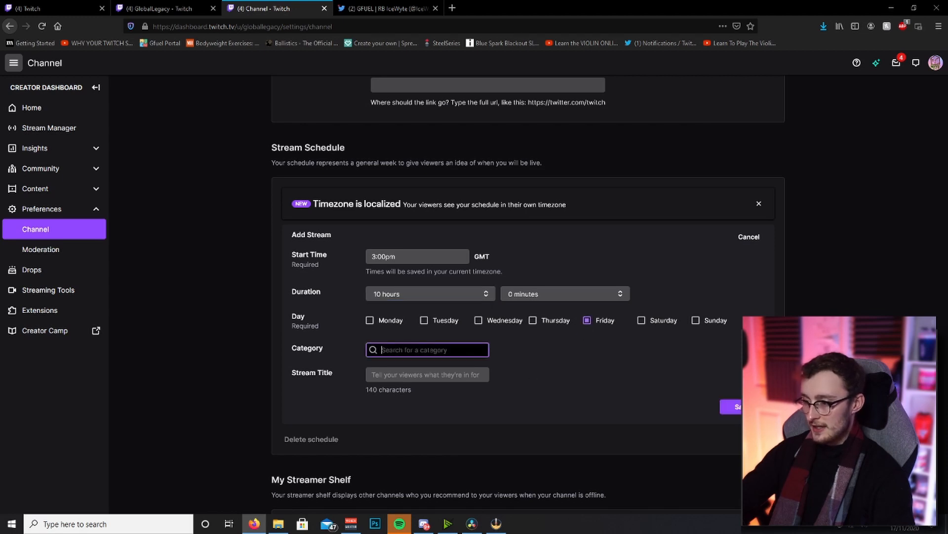
type("ju")
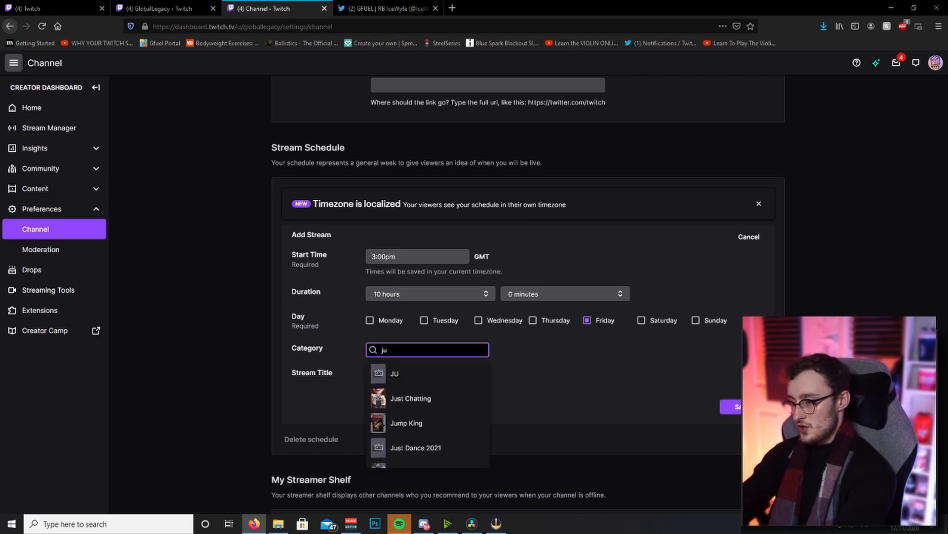
left_click(410, 398)
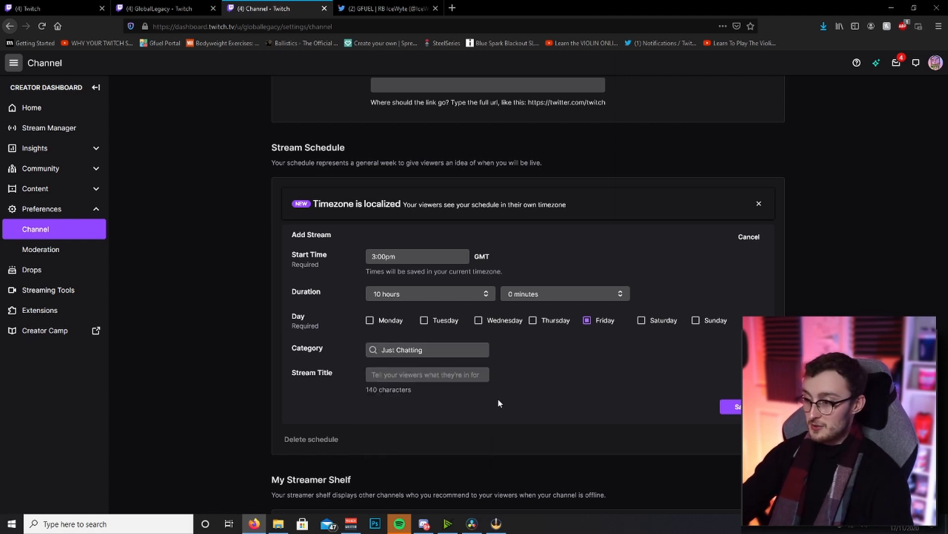
- Title the scheduled stream 'Test stream' and save it to the schedule
left_click(427, 374)
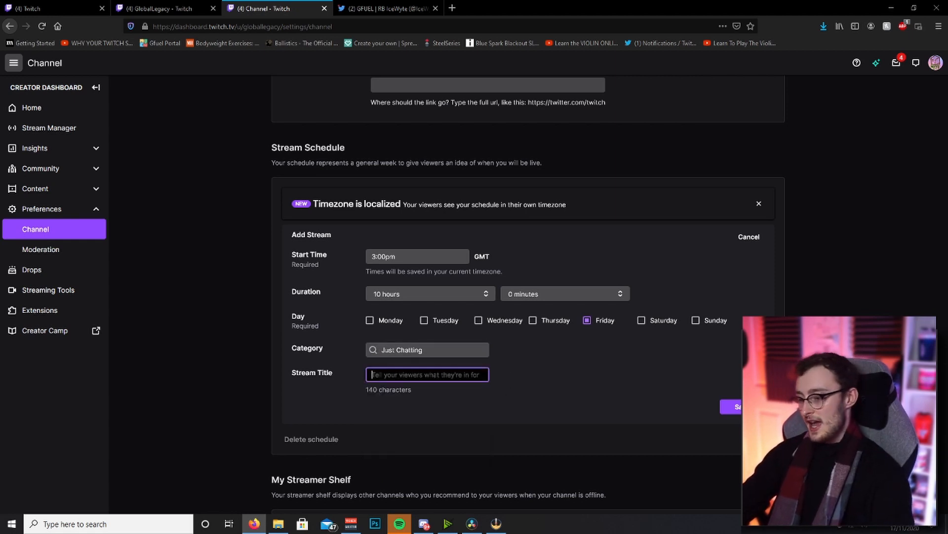
type("Test stream")
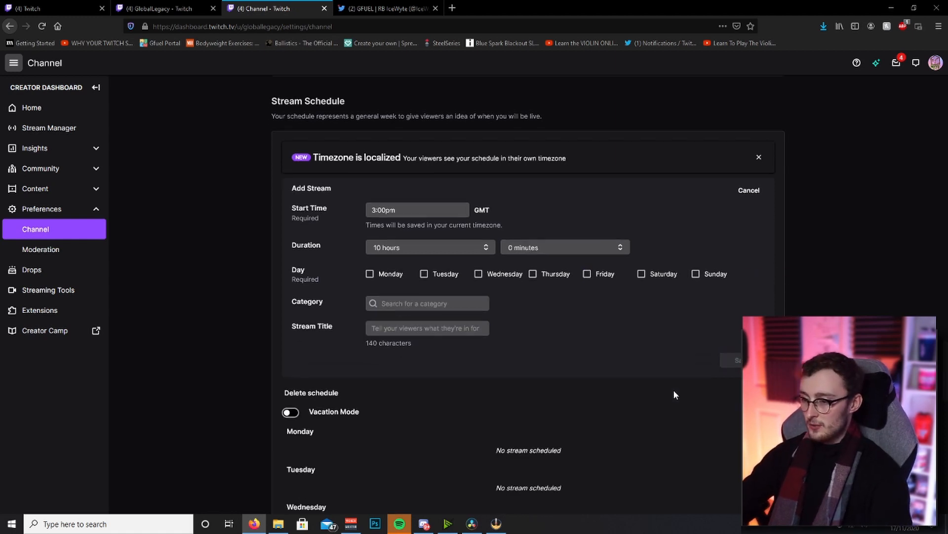
scroll("down", 3)
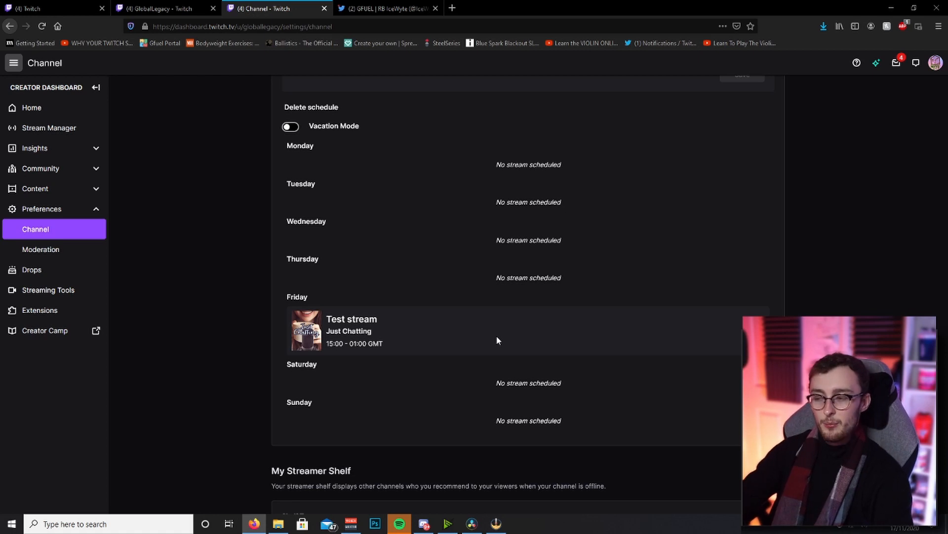
mouse_move(475, 358)
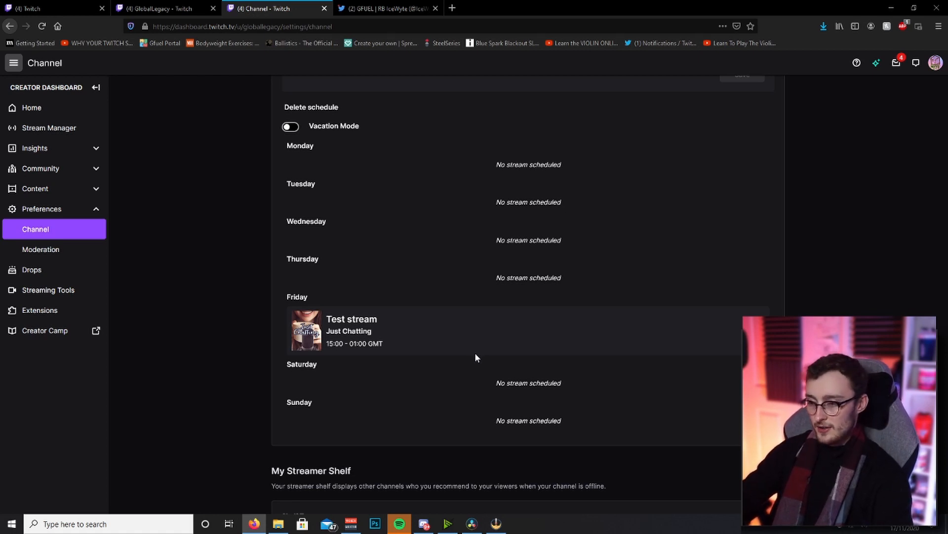
mouse_move(467, 319)
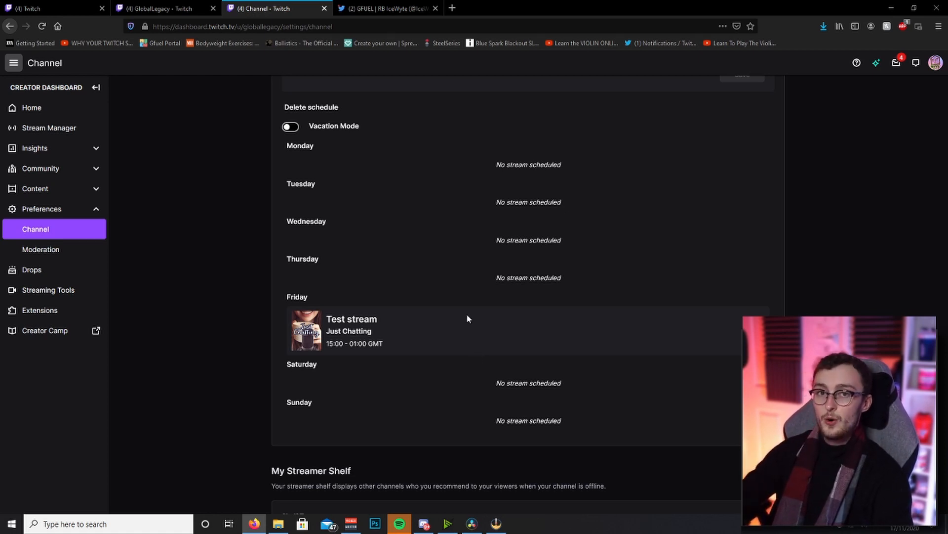
scroll("down", 3)
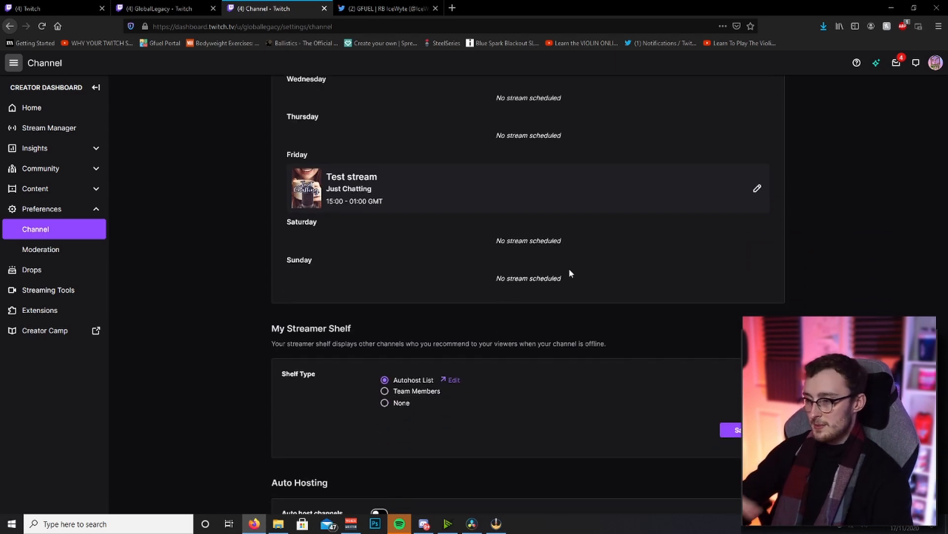
- Scroll through the Streamer Shelf, Auto Hosting and Raids settings
scroll("down", 3)
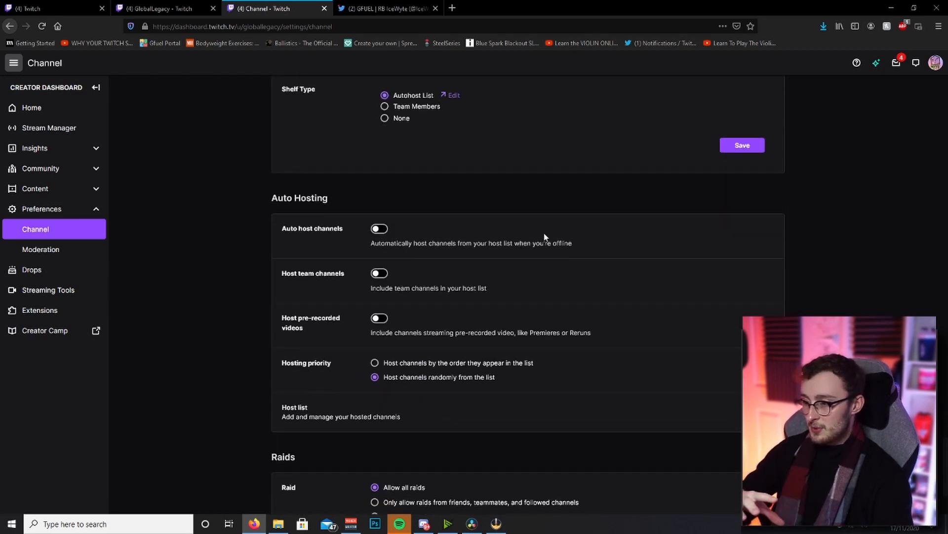
mouse_move(567, 227)
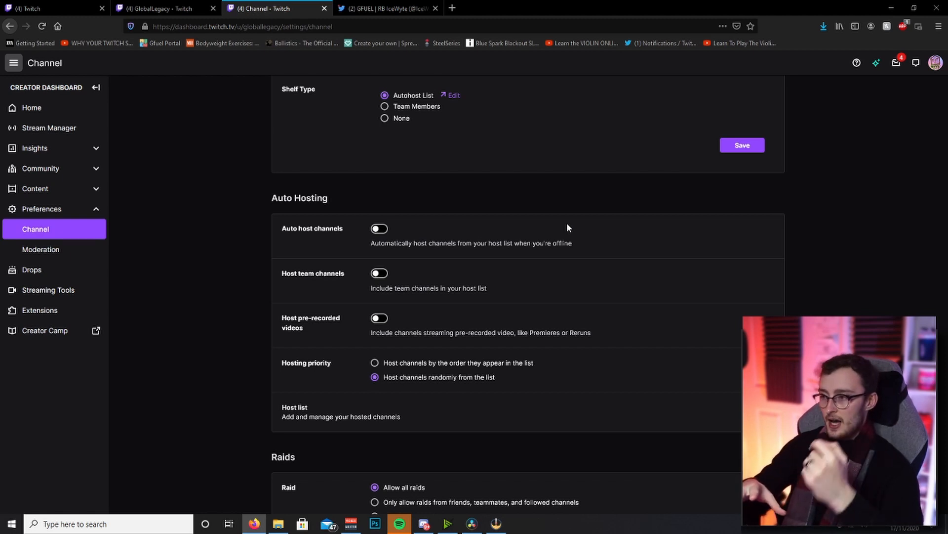
scroll("down", 3)
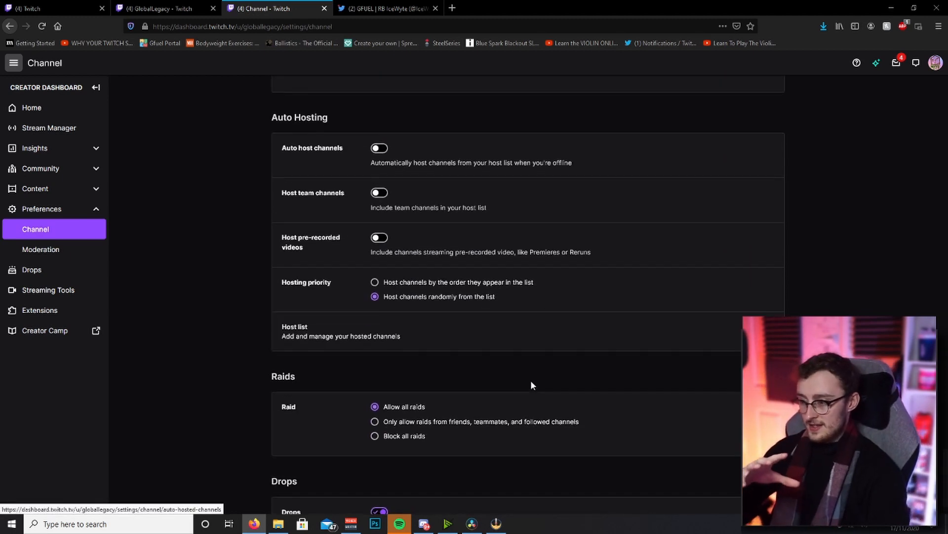
mouse_move(906, 164)
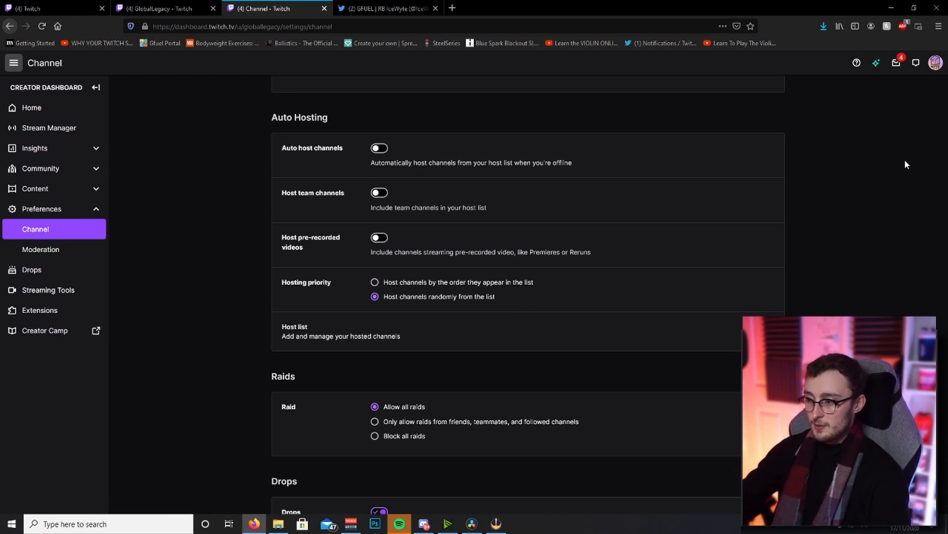
mouse_move(865, 220)
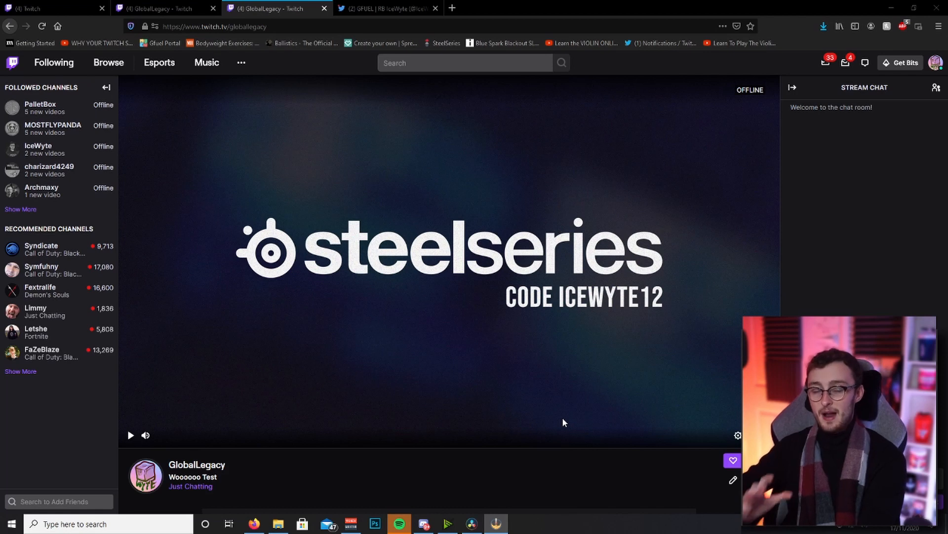
mouse_move(944, 278)
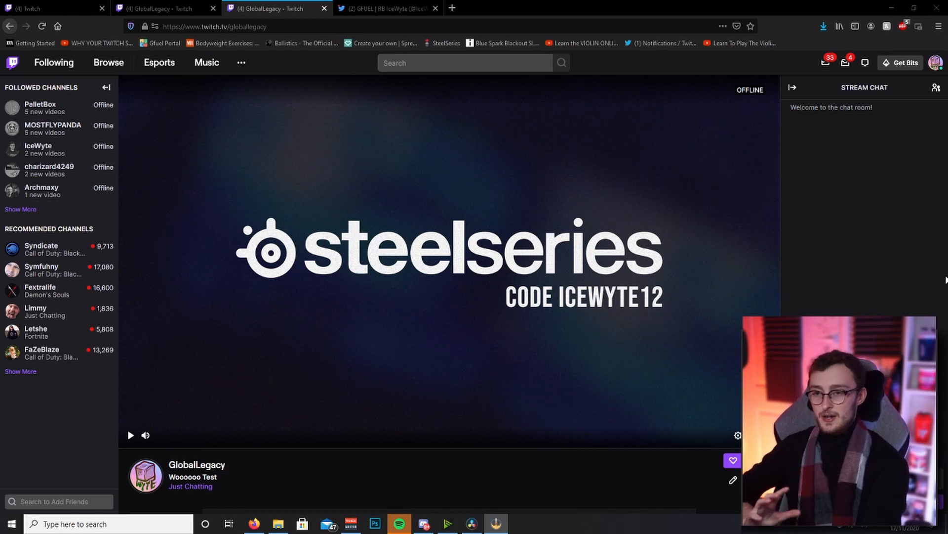
- Open the GlobalLegacy account menu from the top-right avatar
left_click(936, 62)
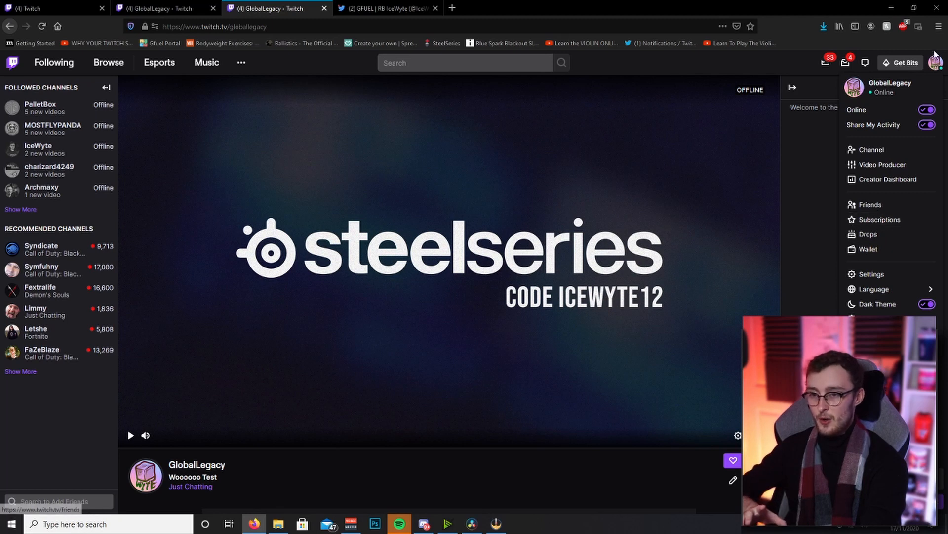
- Go to the Subscriptions page listing active subscriptions
left_click(881, 220)
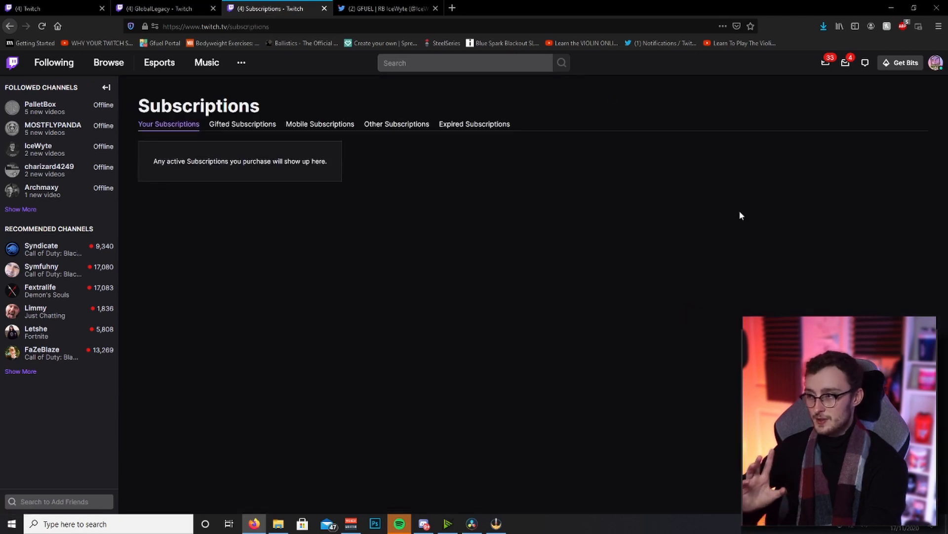
mouse_move(711, 238)
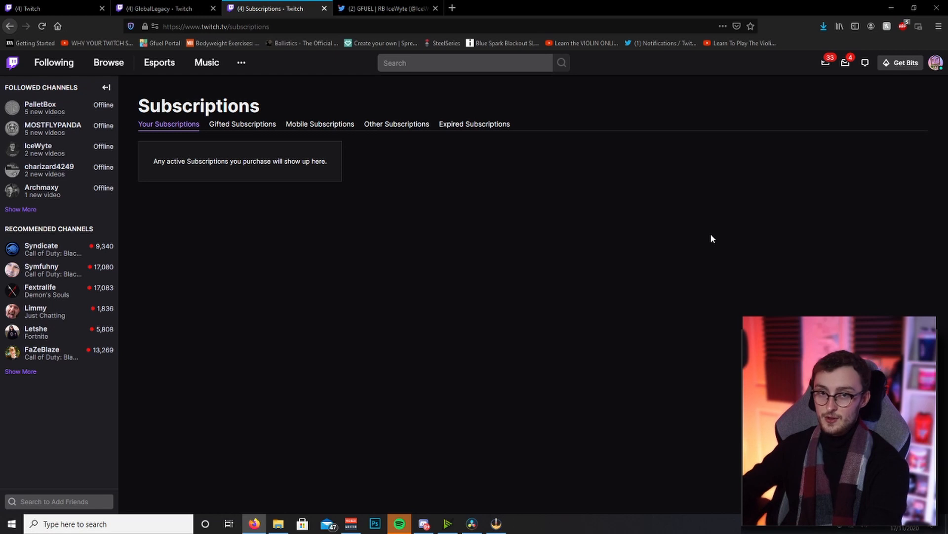
mouse_move(599, 200)
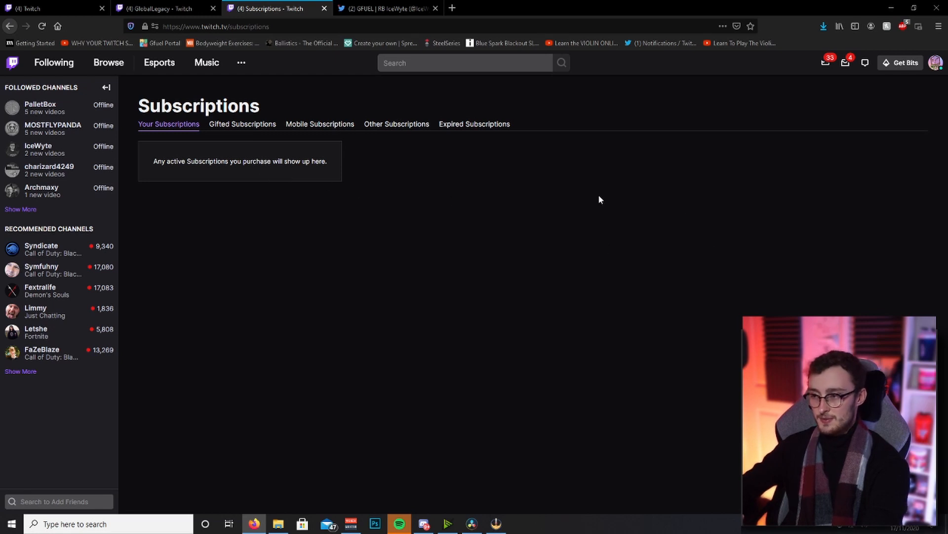
mouse_move(266, 294)
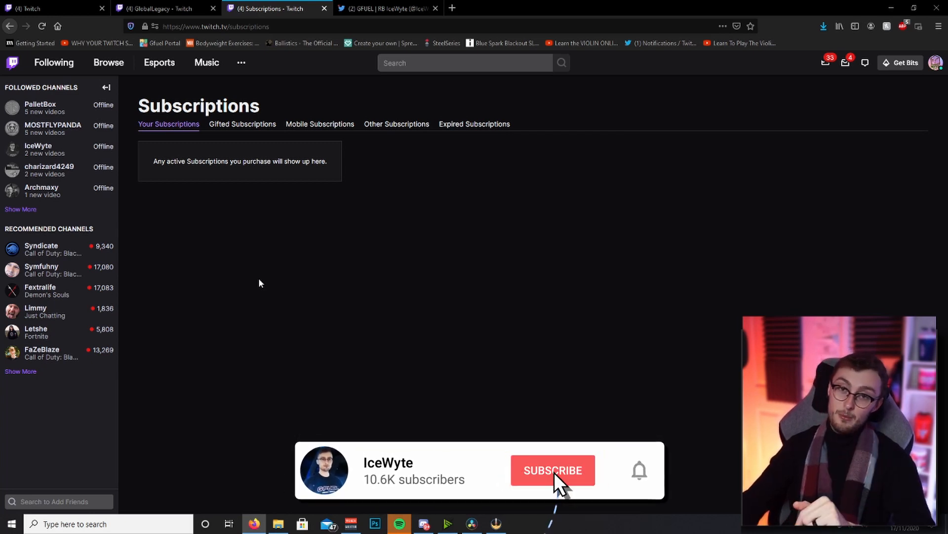
left_click(553, 470)
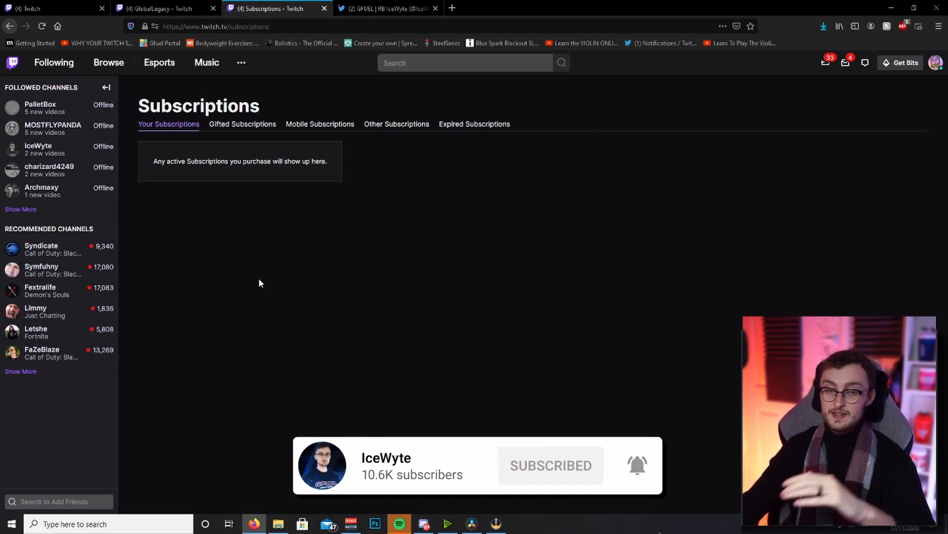